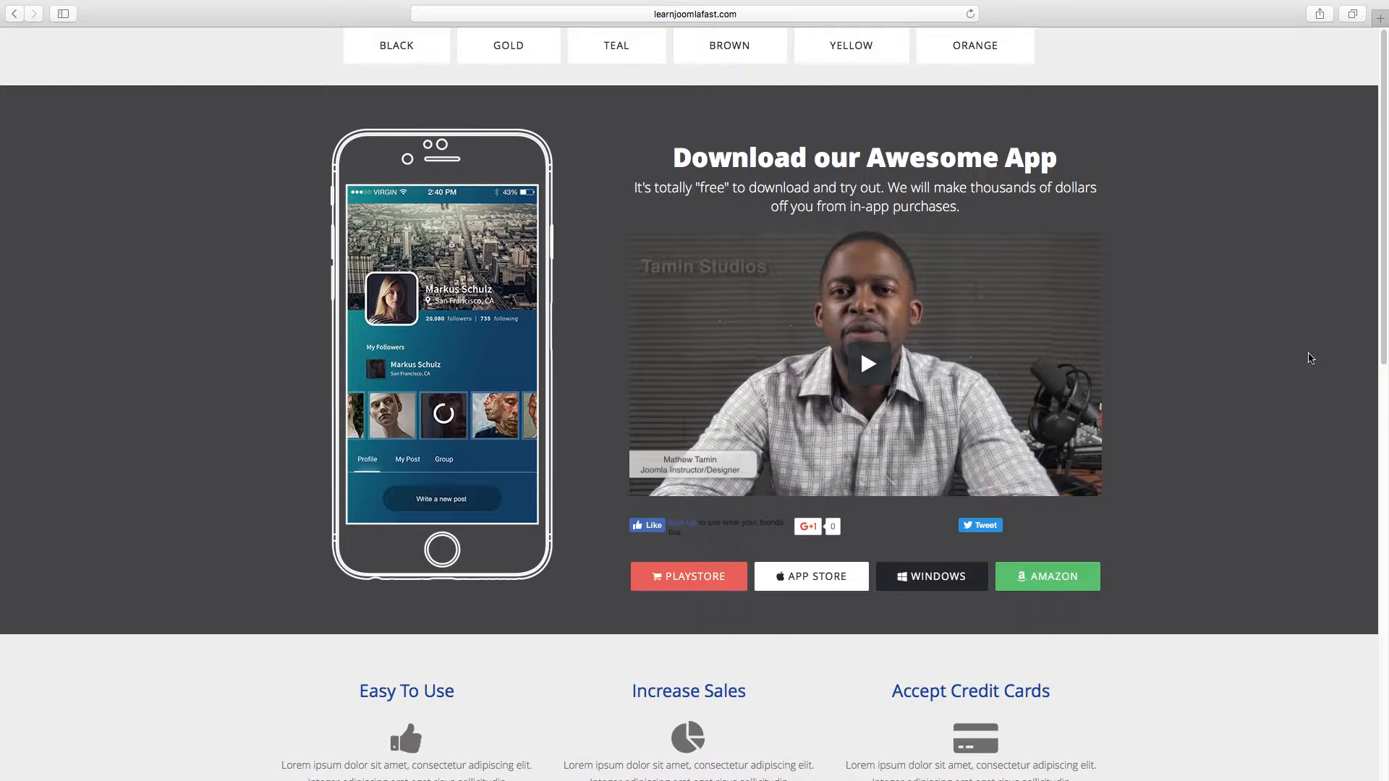
# - Preview the GOLD variant and scroll to the orange-highlighted Diamond pricing package, then back up
pyautogui.scroll(-3)
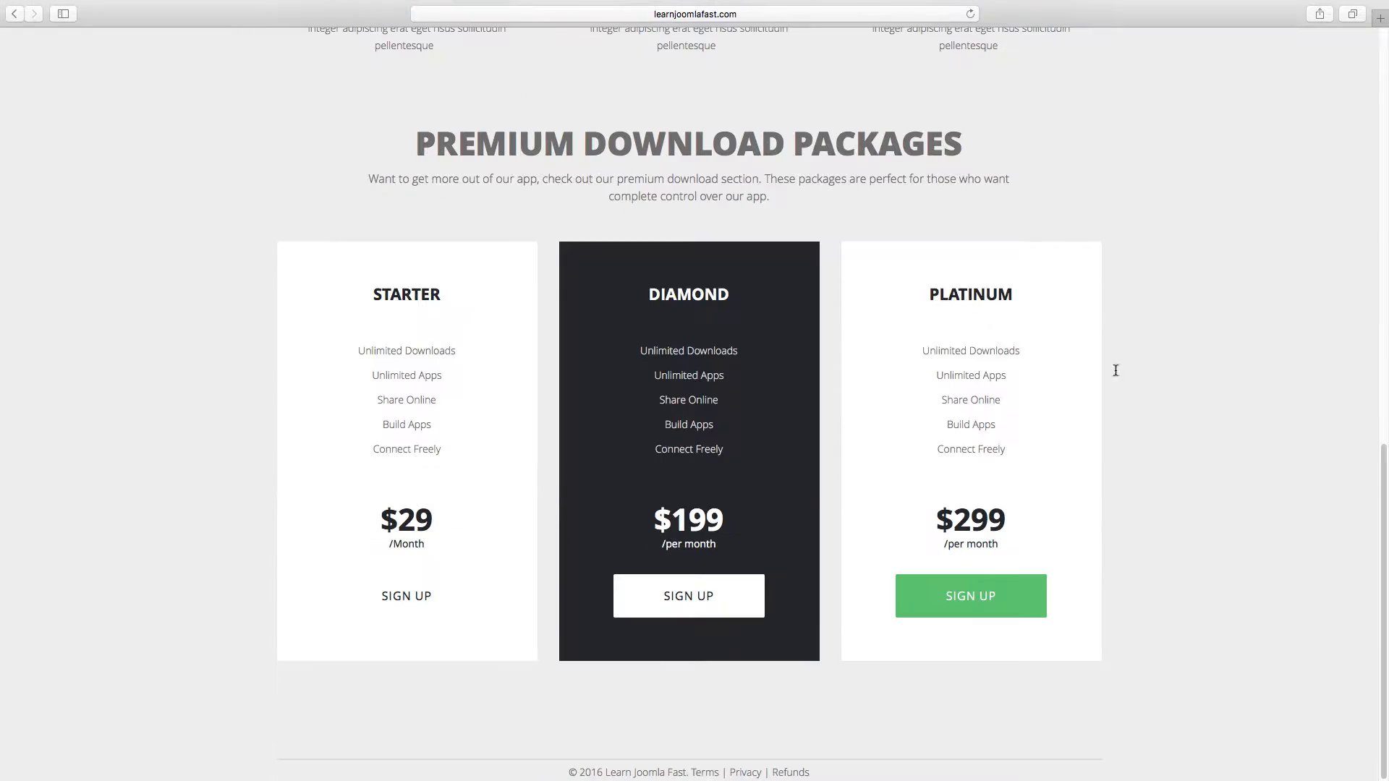
pyautogui.moveTo(560, 476)
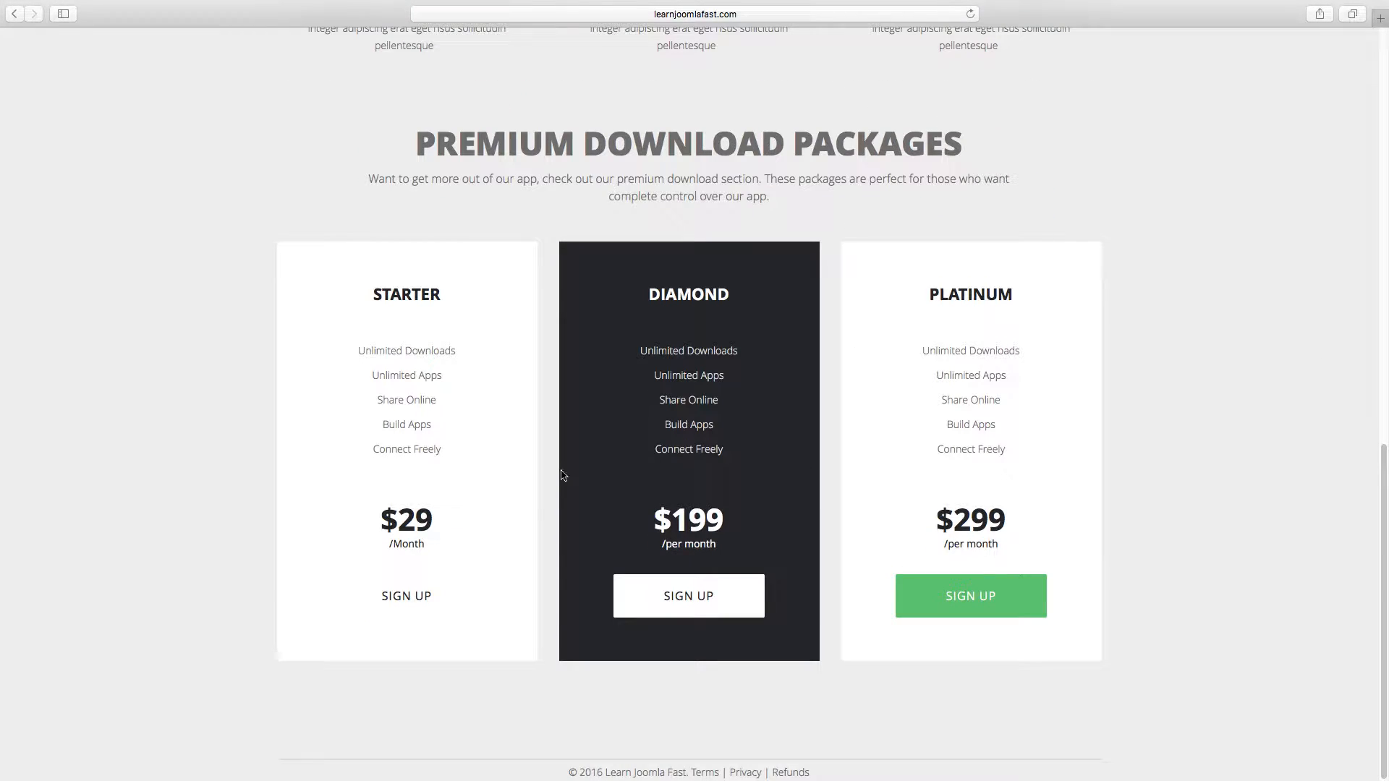
pyautogui.moveTo(1044, 562)
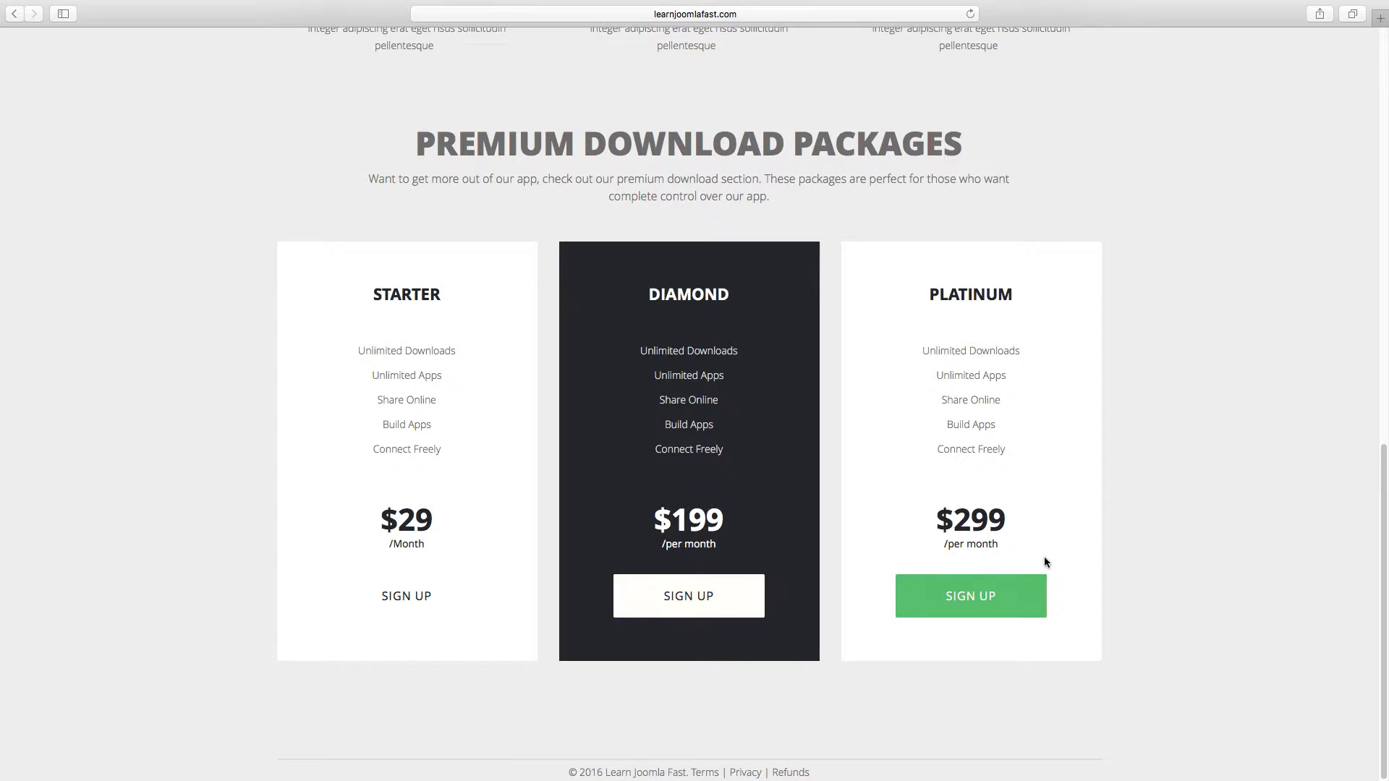
pyautogui.scroll(3)
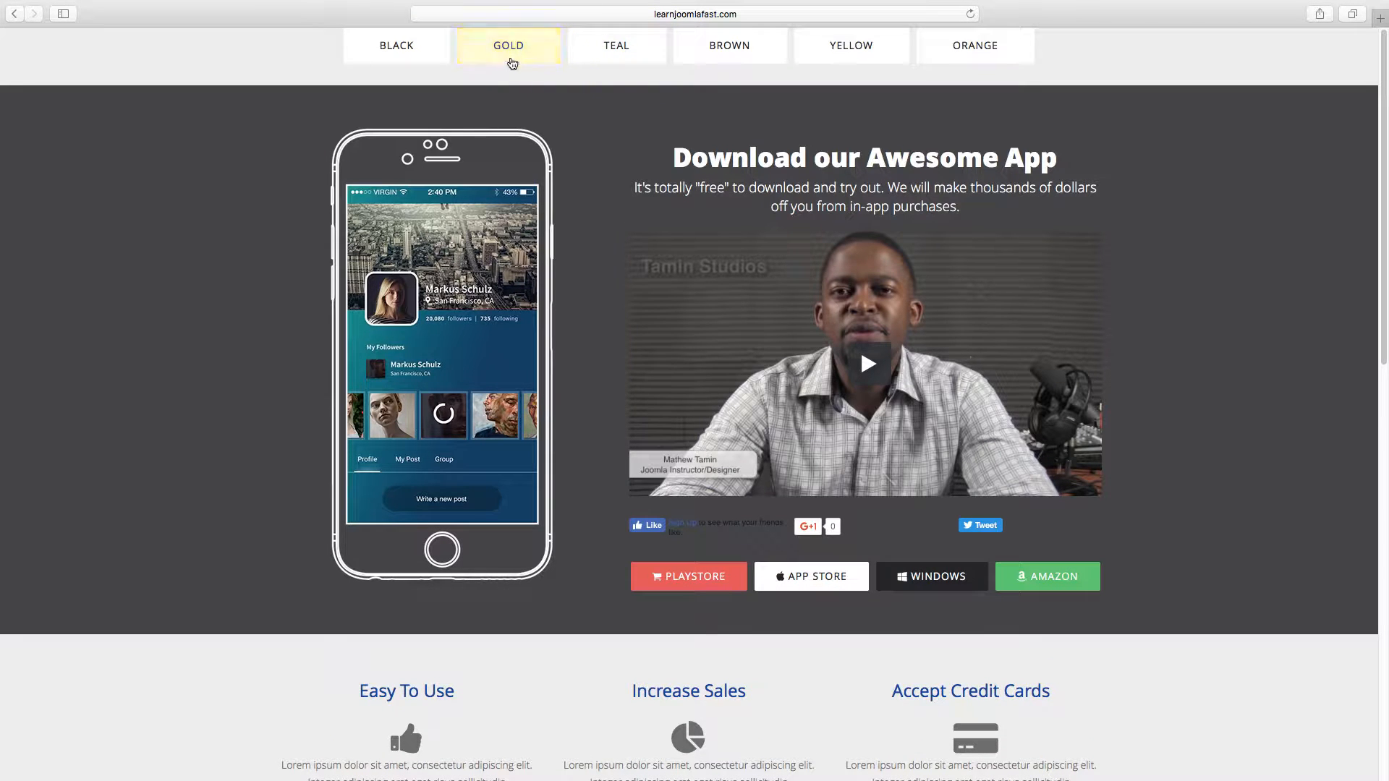
pyautogui.click(507, 45)
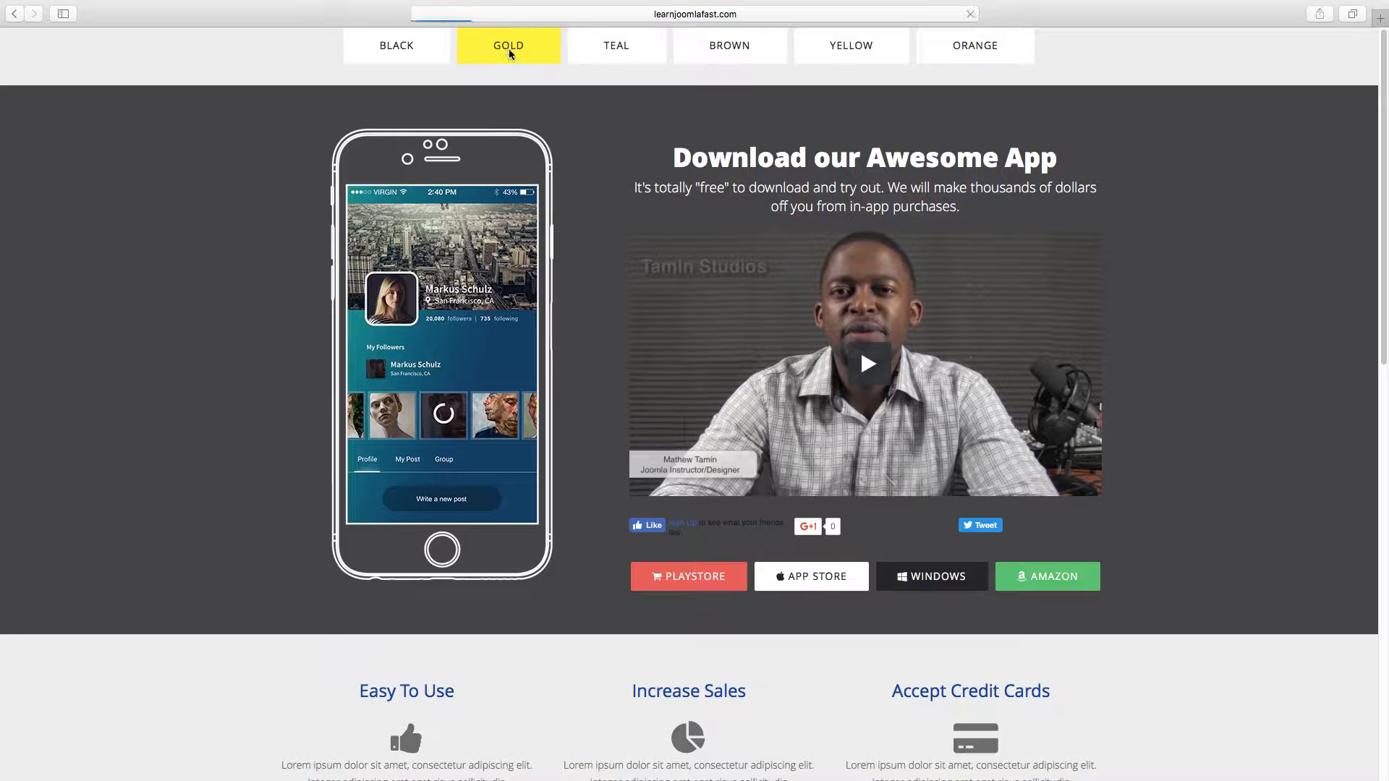
pyautogui.click(508, 45)
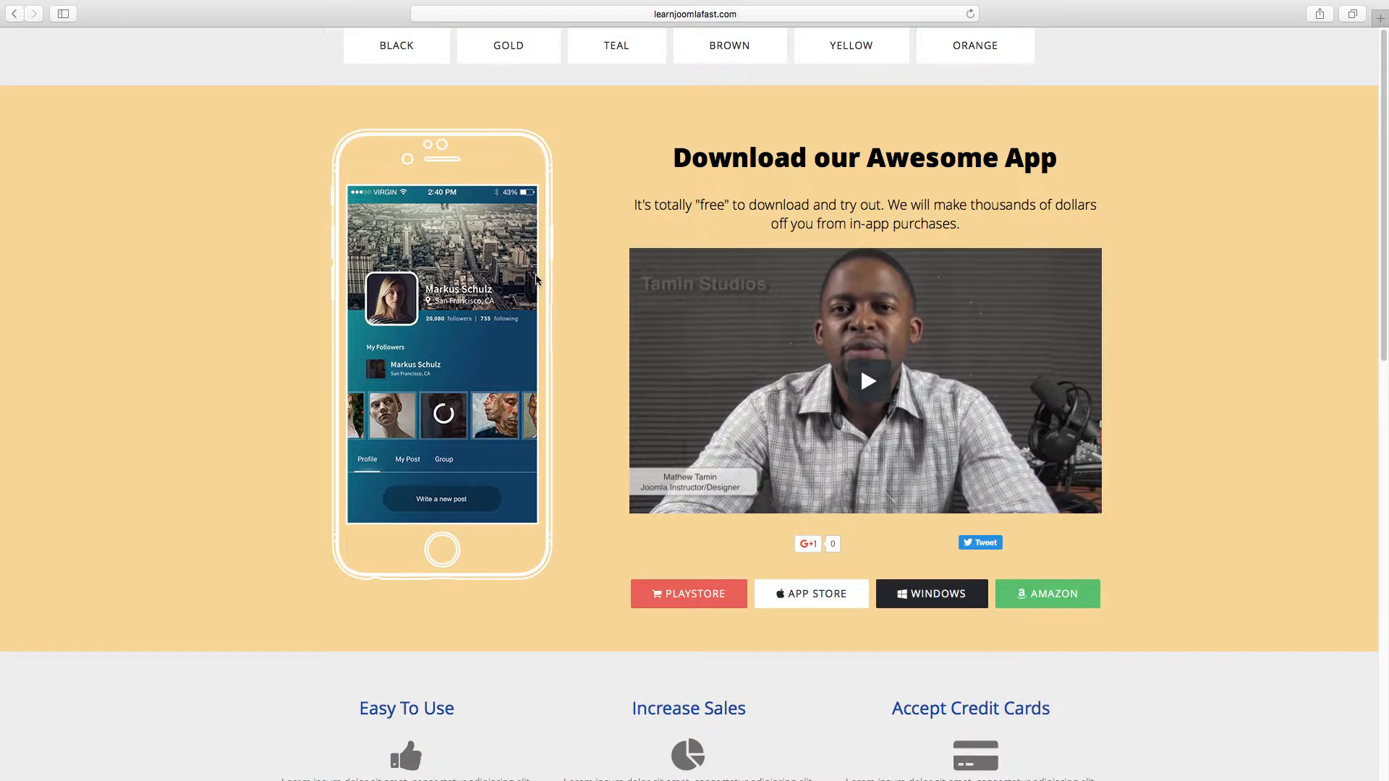
pyautogui.scroll(-3)
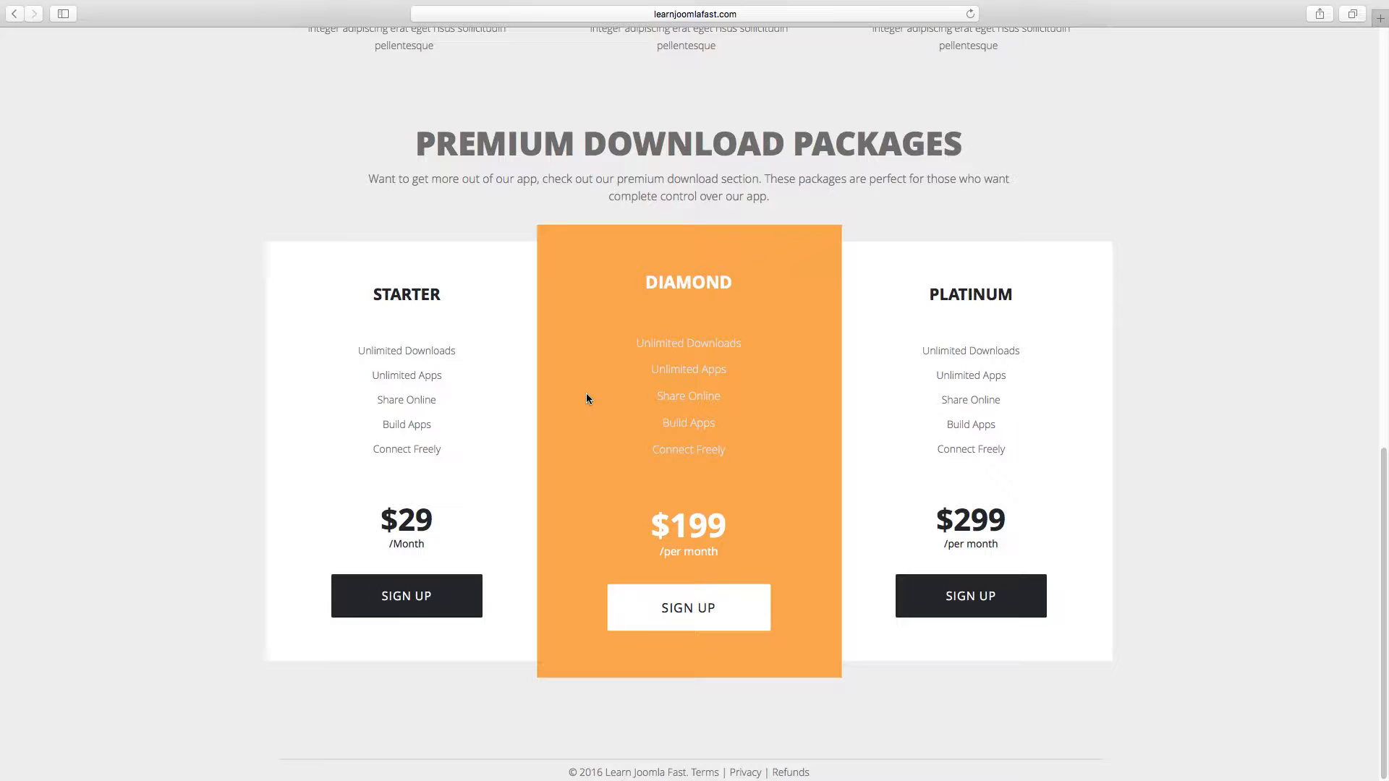
pyautogui.moveTo(652, 451)
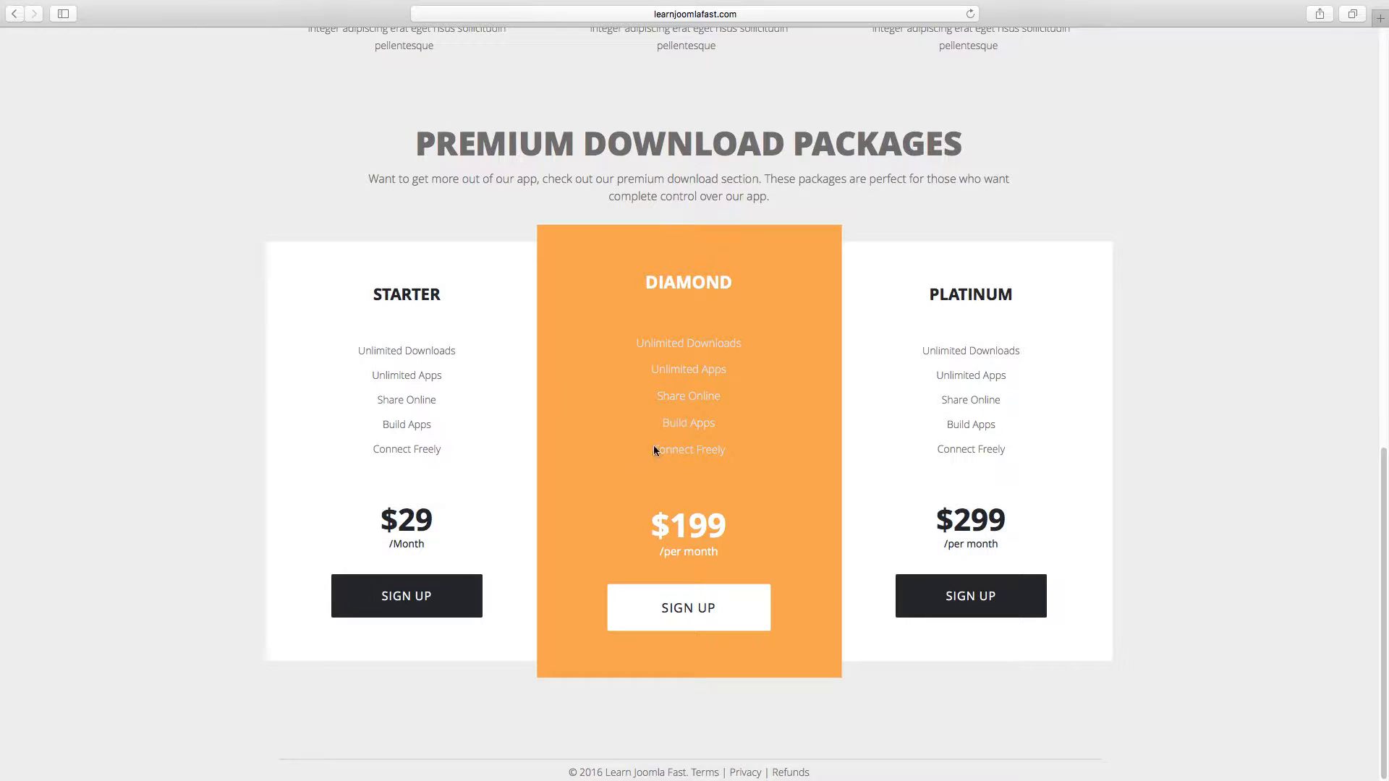
pyautogui.moveTo(670, 528)
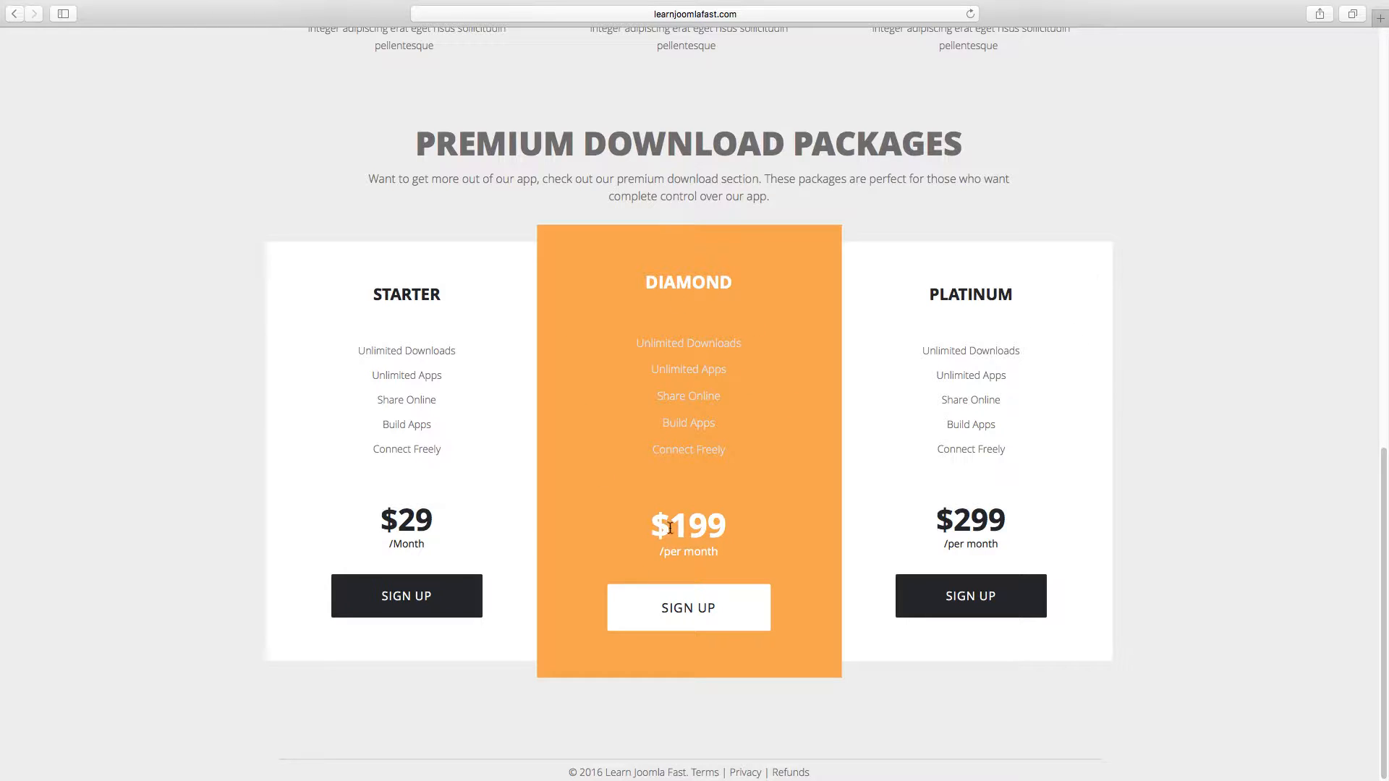
pyautogui.moveTo(709, 575)
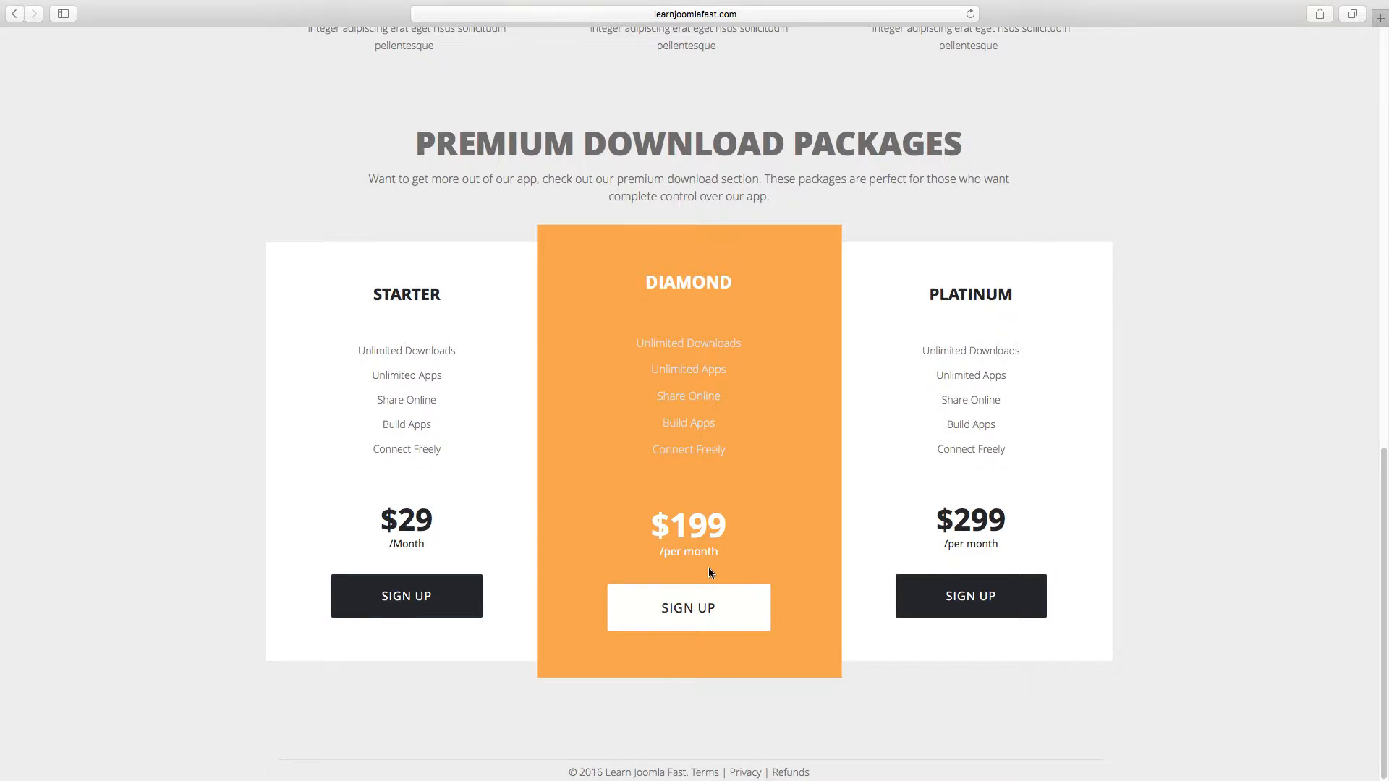
pyautogui.scroll(3)
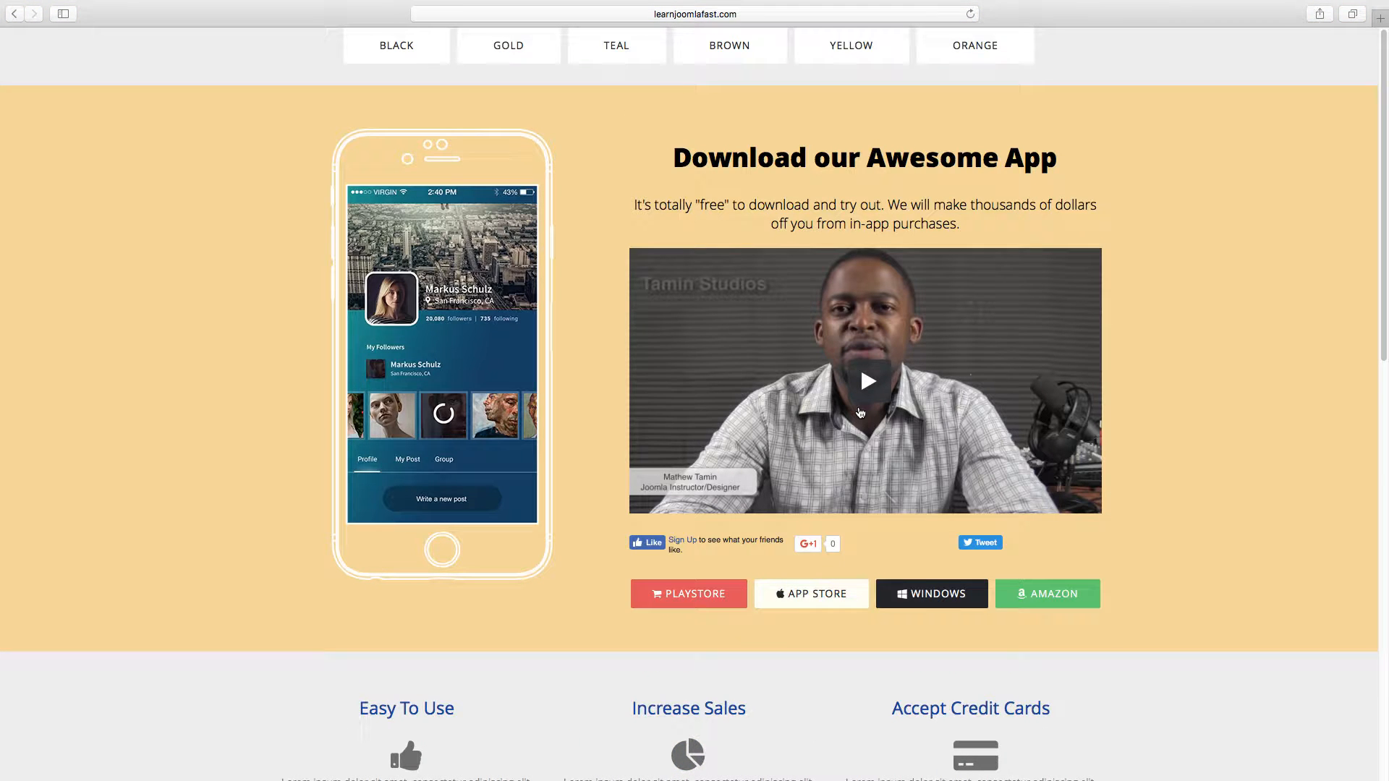
pyautogui.moveTo(577, 319)
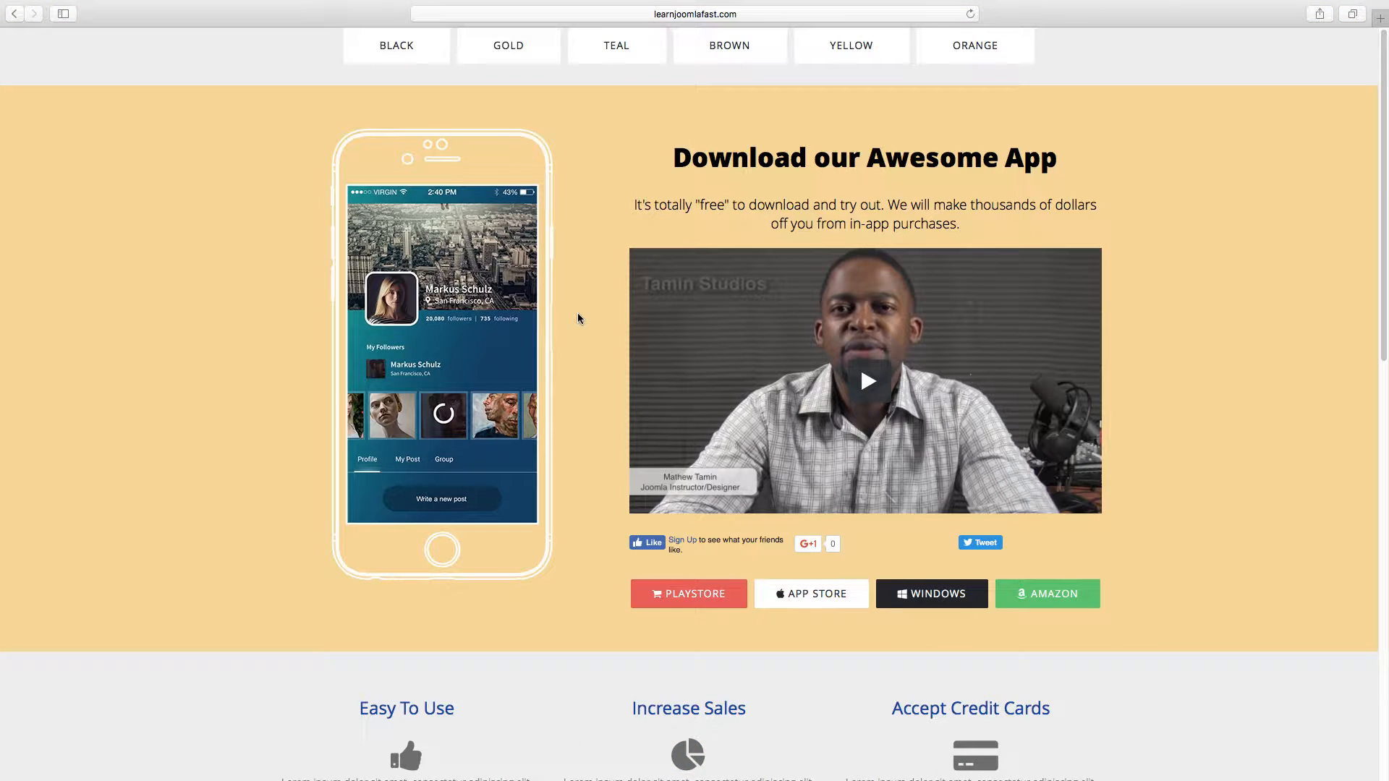
# - Preview the TEAL variant, scrolling through features and the teal Diamond package
pyautogui.click(616, 45)
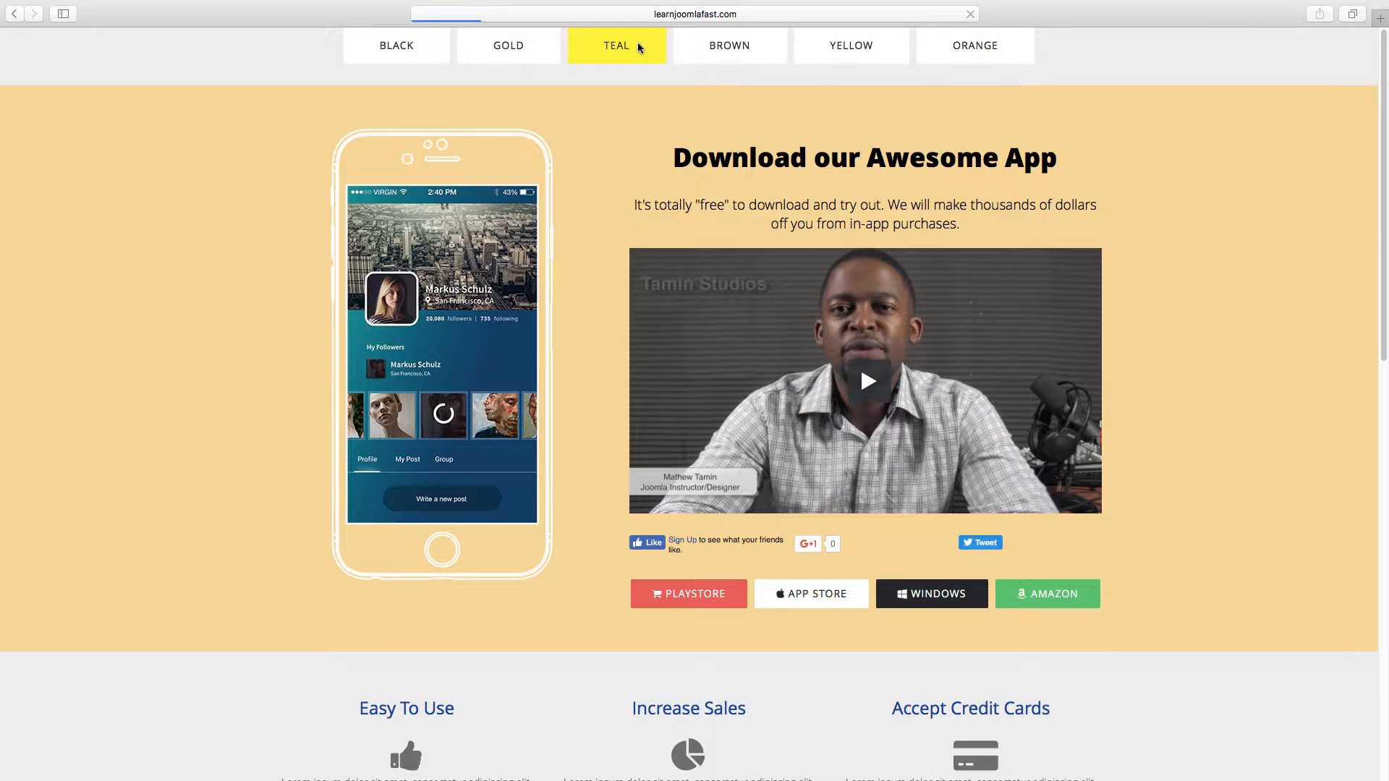
pyautogui.click(617, 44)
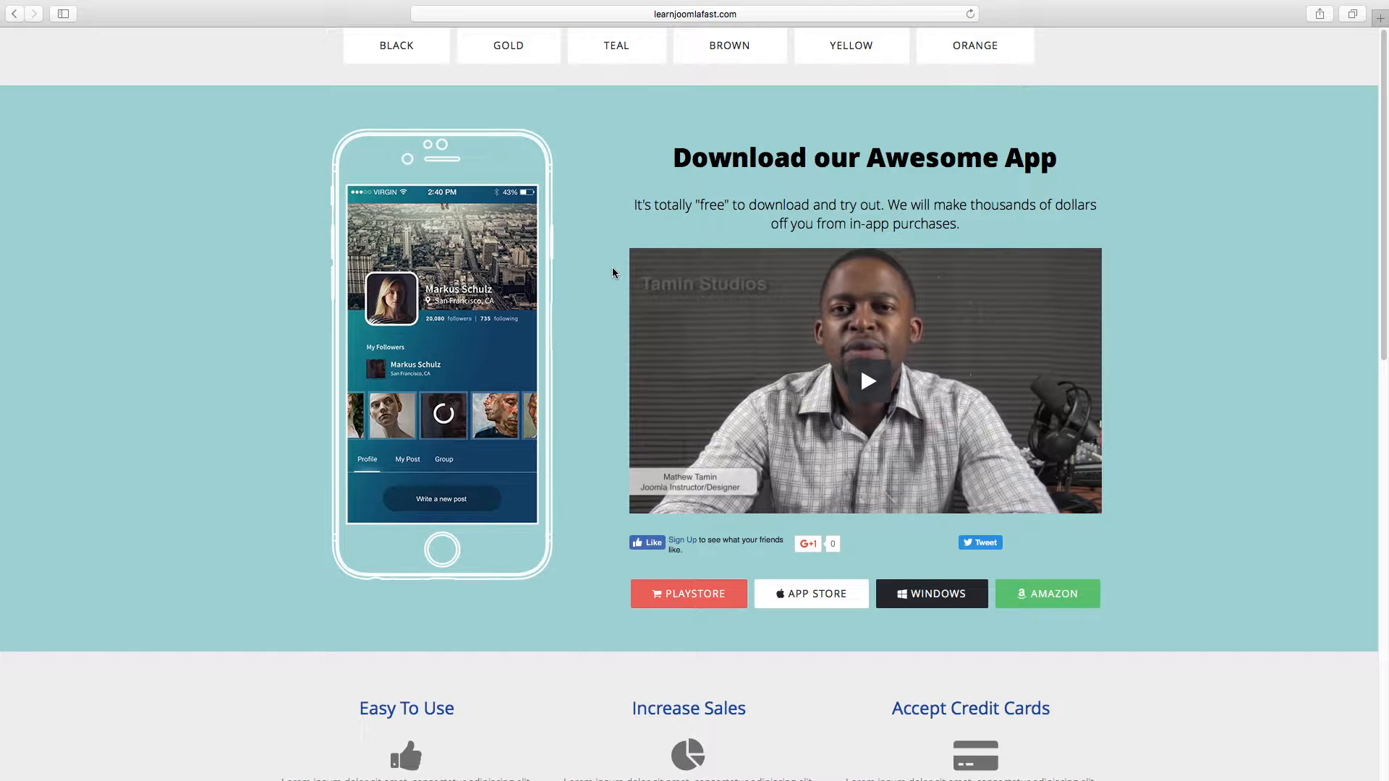
pyautogui.moveTo(973, 138)
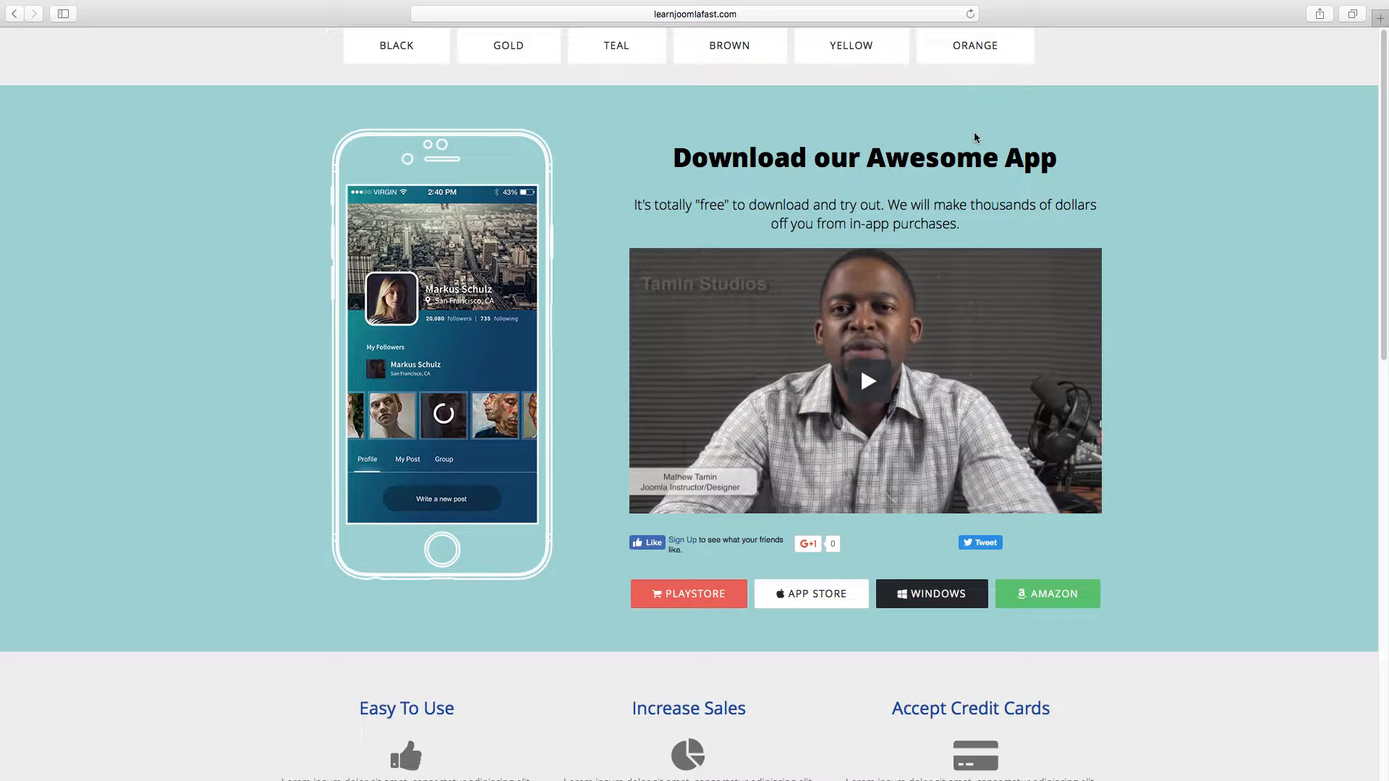
pyautogui.moveTo(956, 184)
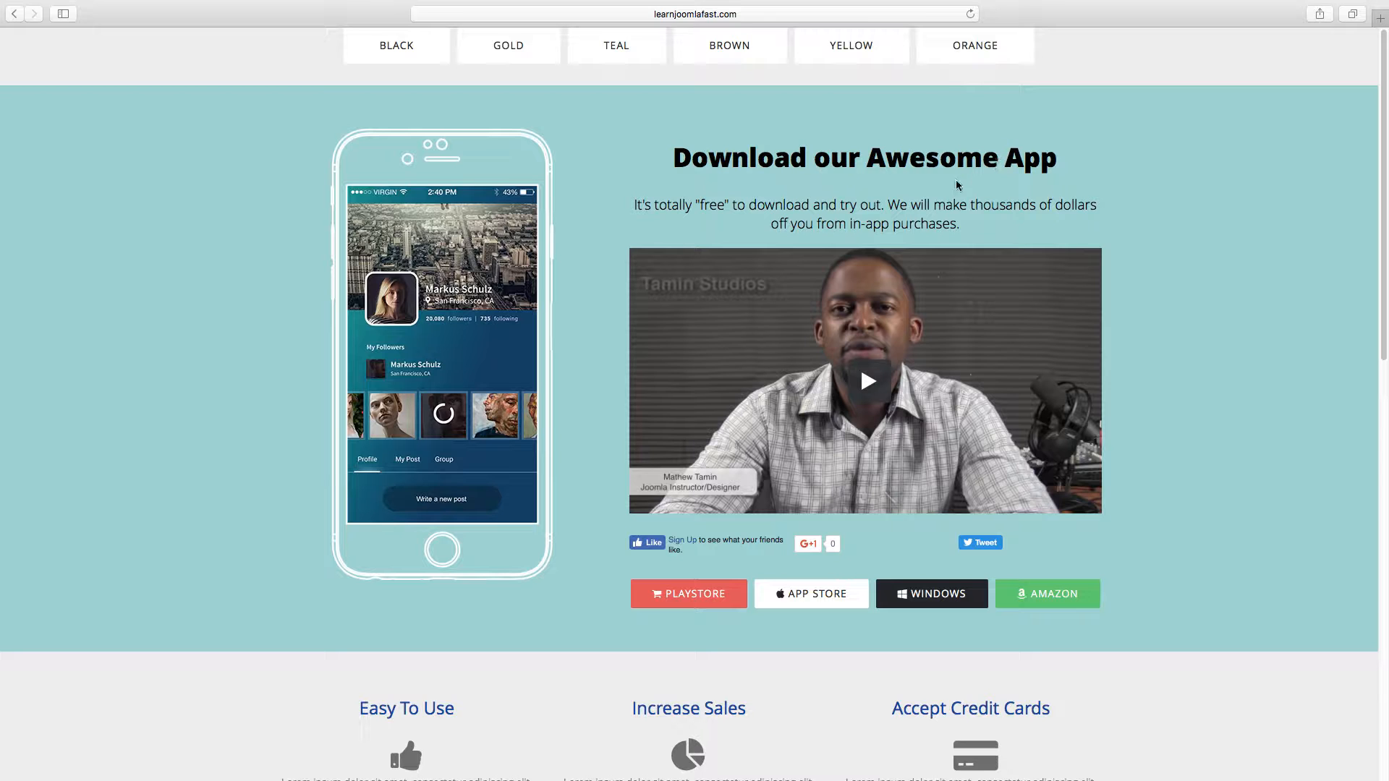
pyautogui.scroll(-3)
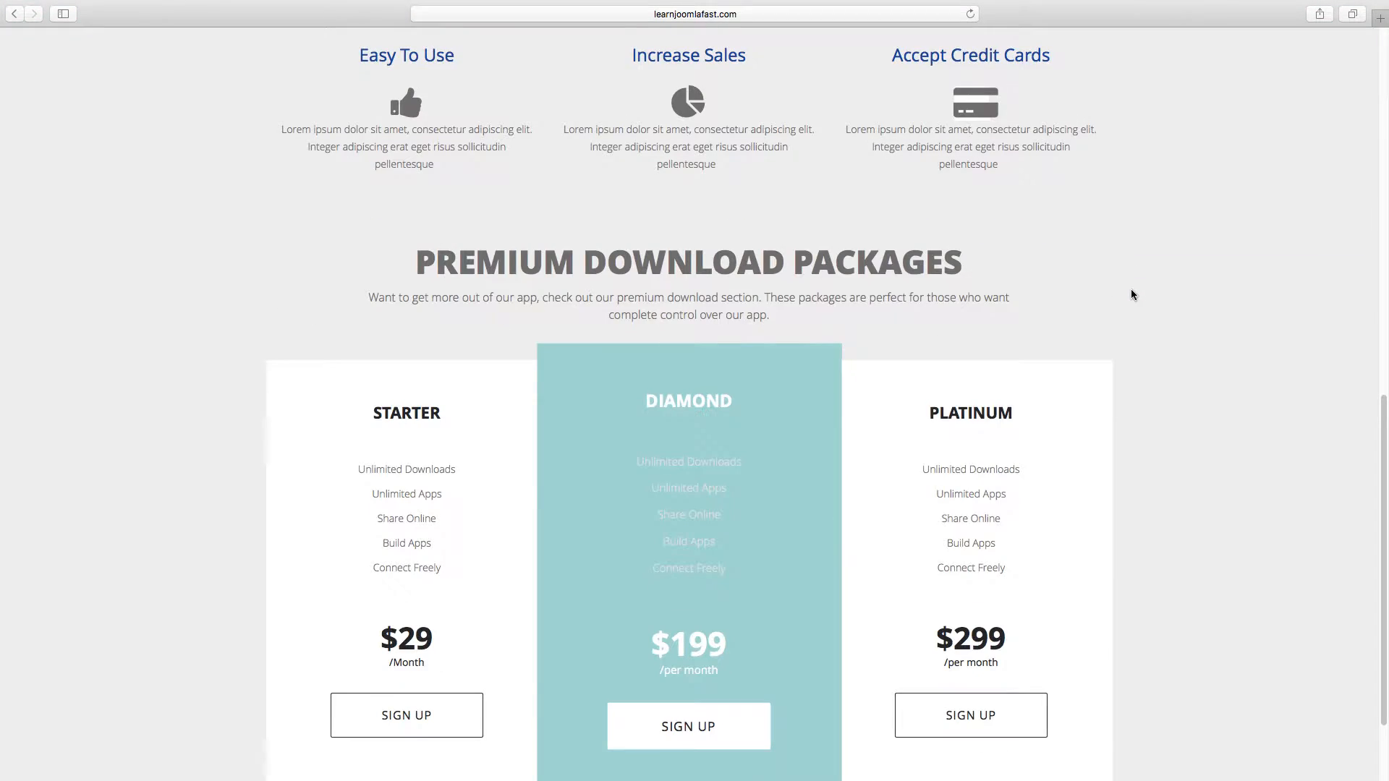
pyautogui.scroll(-3)
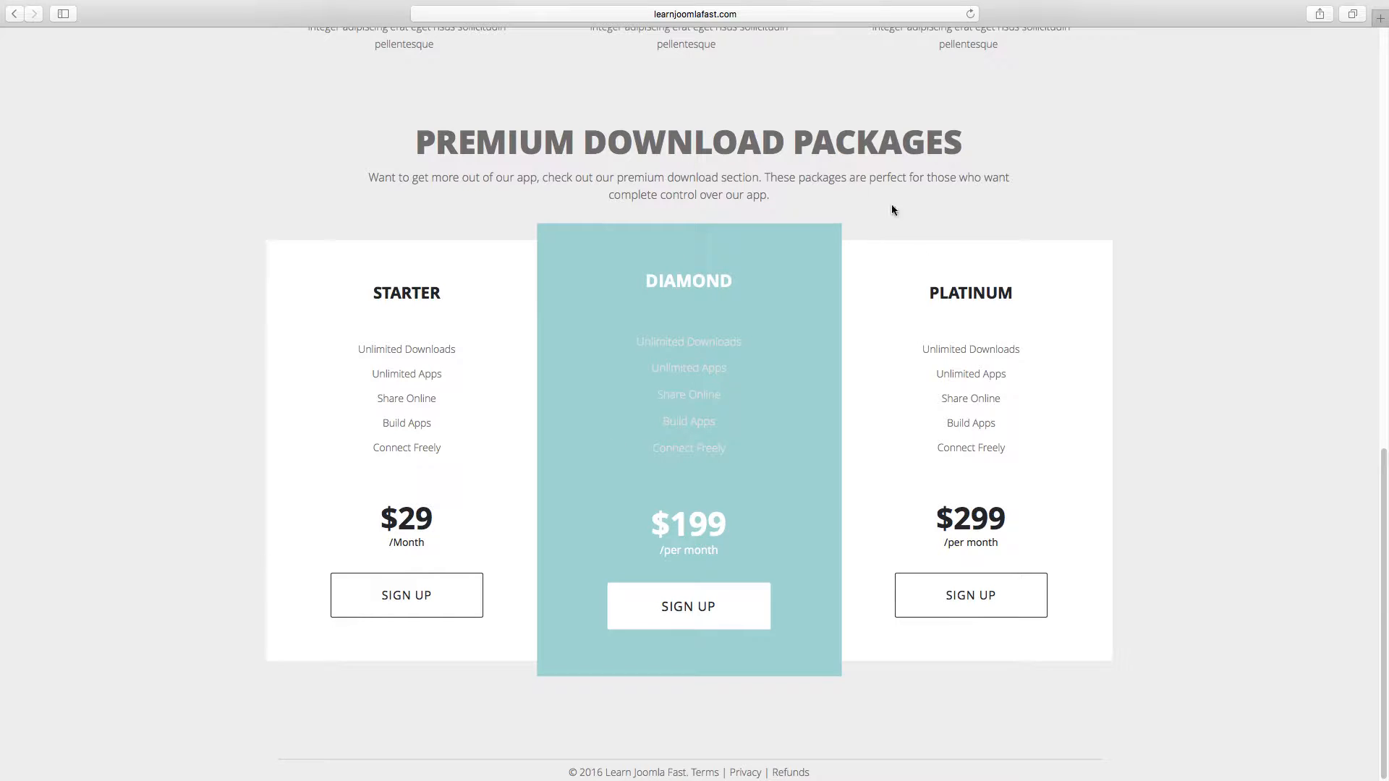
pyautogui.scroll(3)
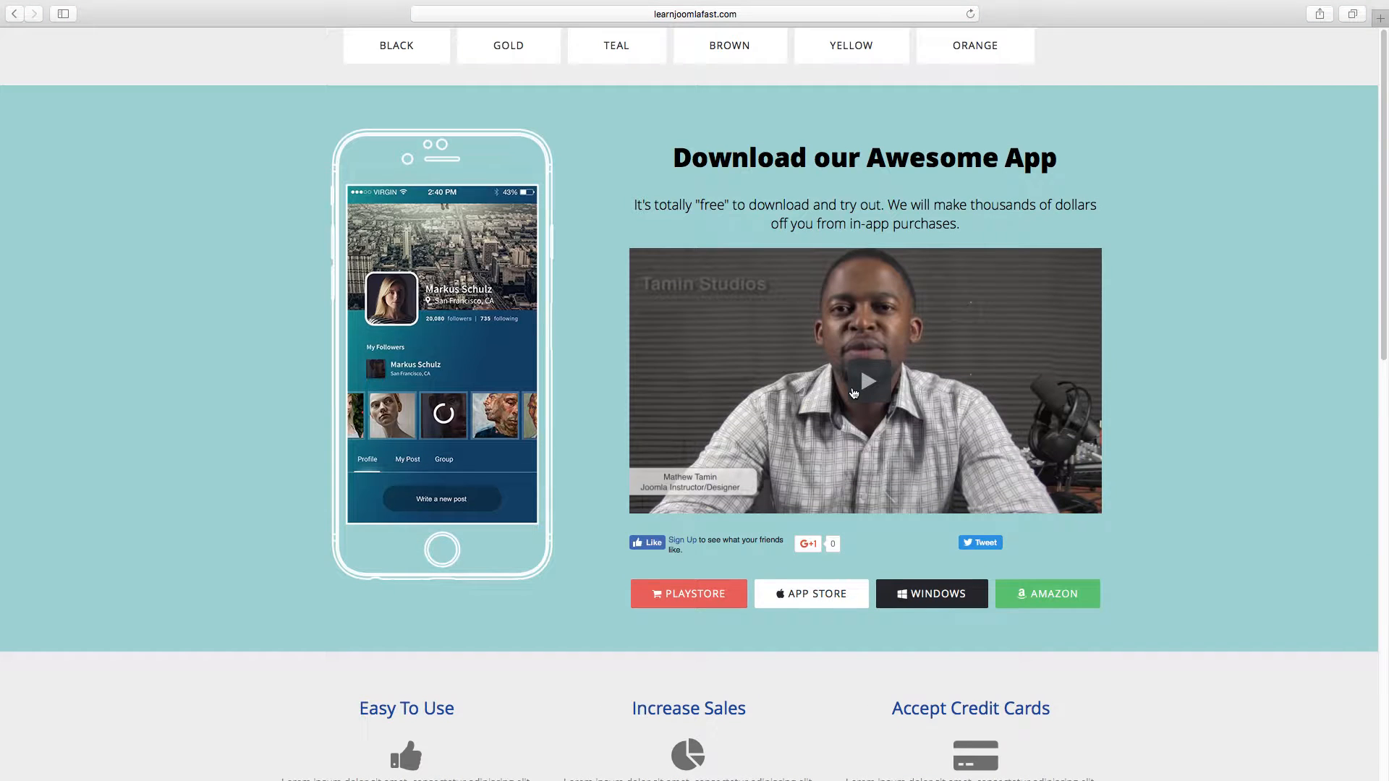
# - Preview the BROWN variant with its brown download banner and Diamond package
pyautogui.click(729, 44)
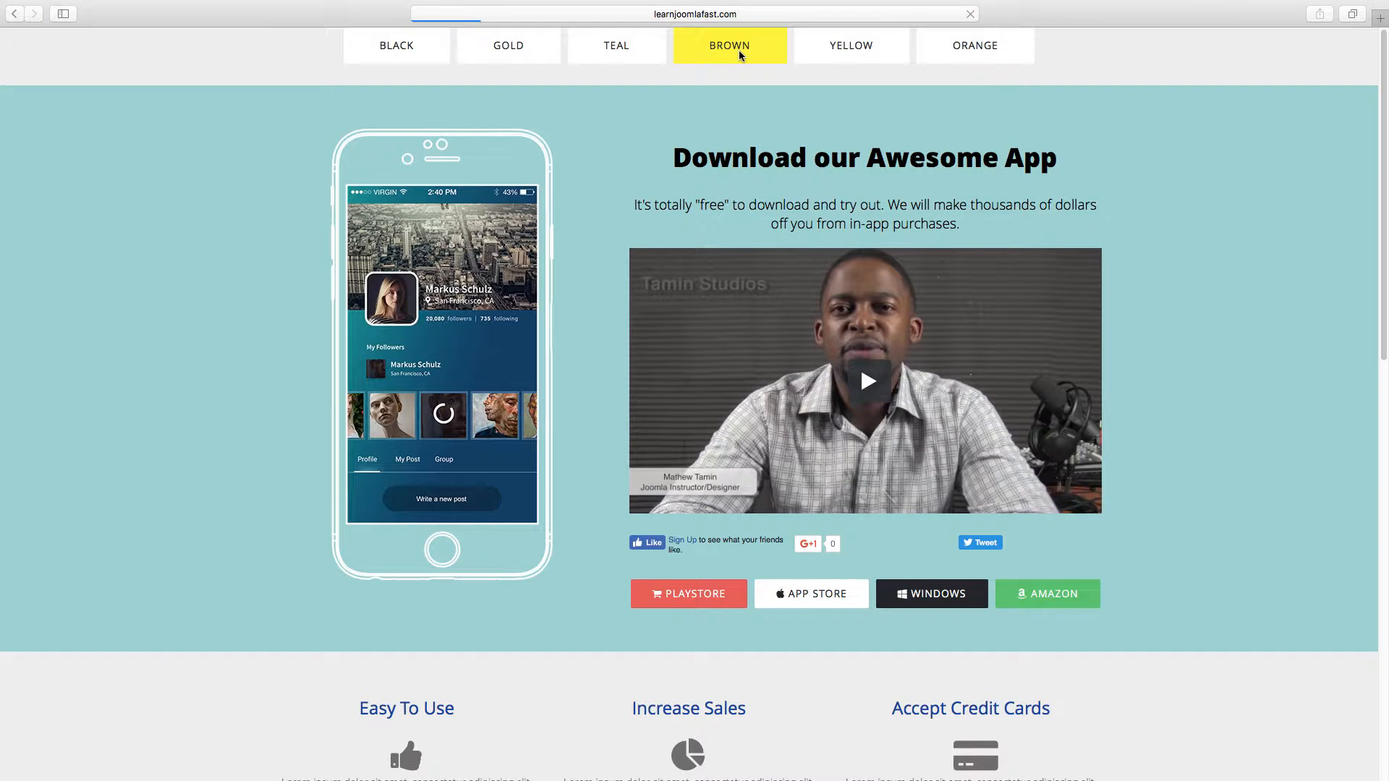
pyautogui.click(729, 45)
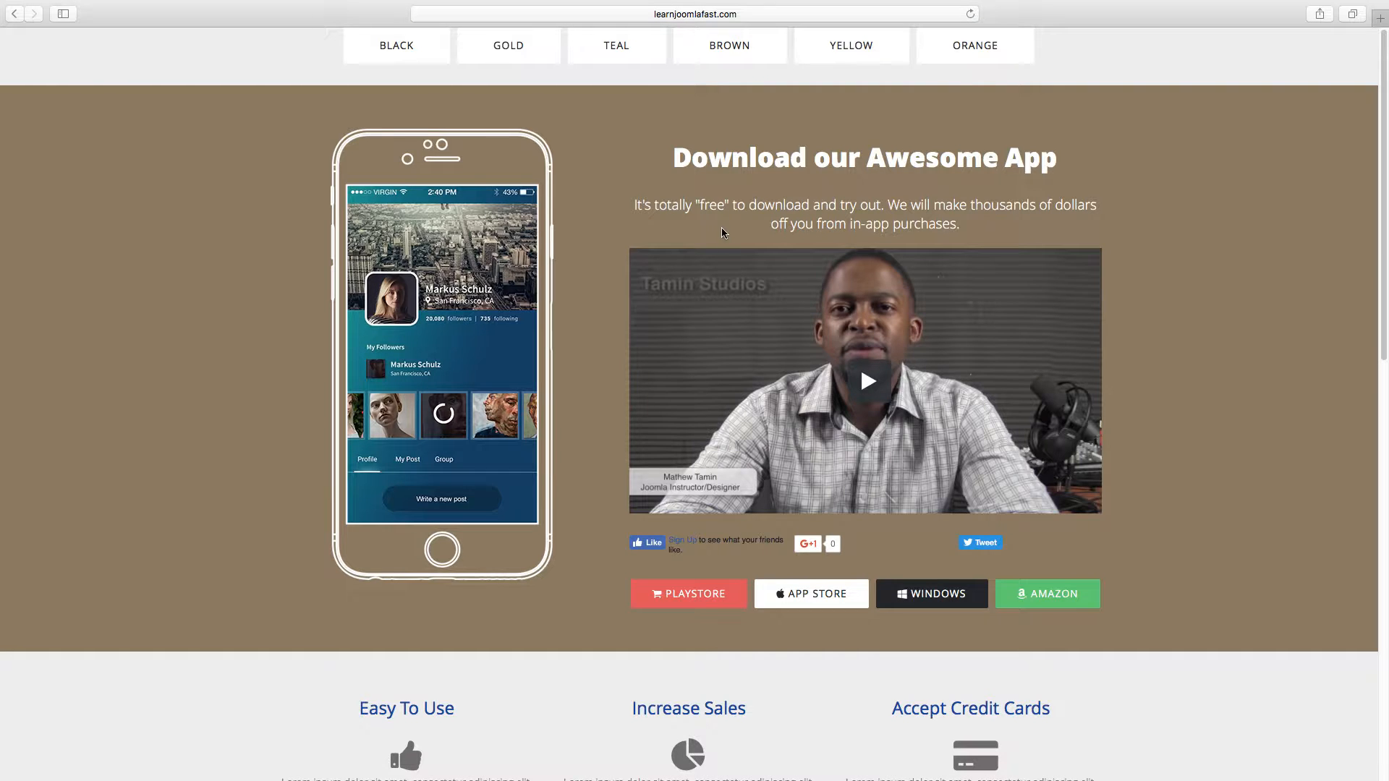
pyautogui.scroll(-3)
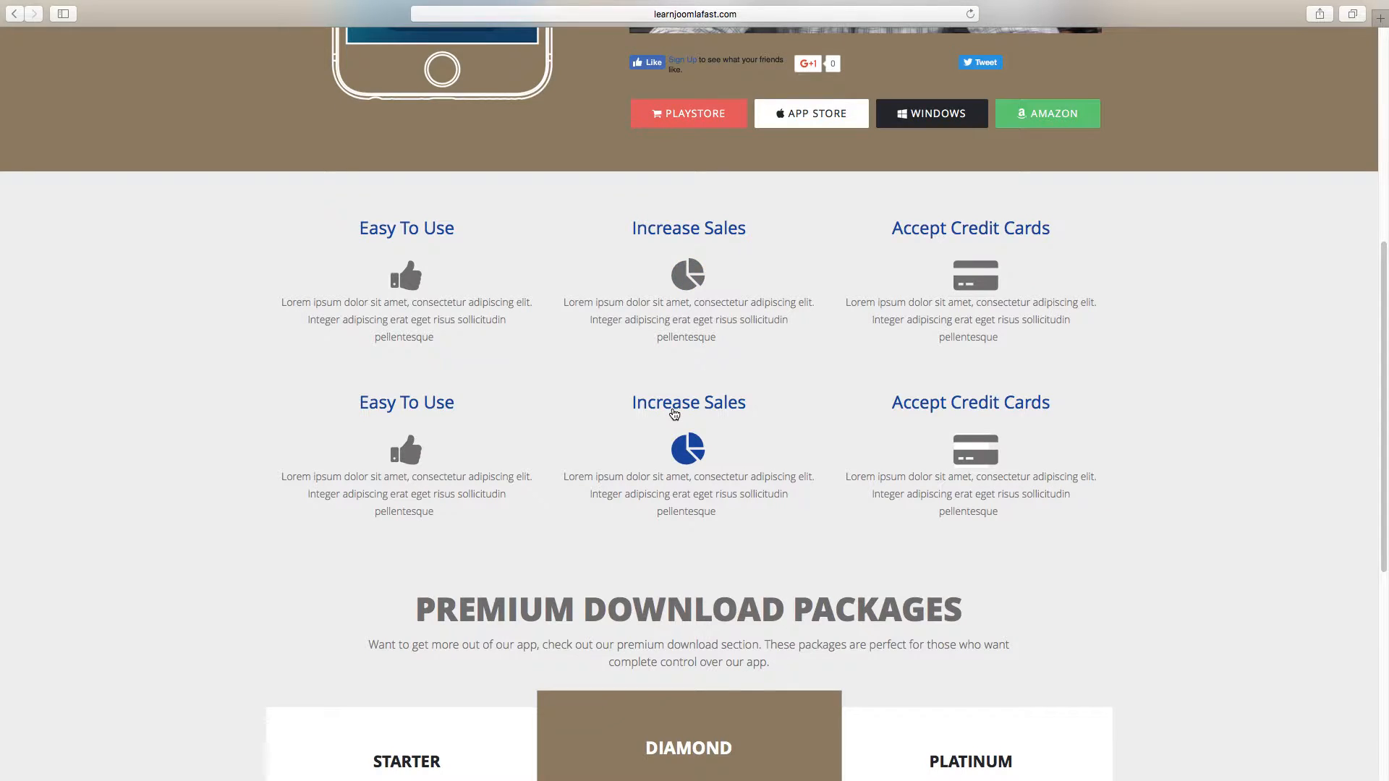
pyautogui.scroll(3)
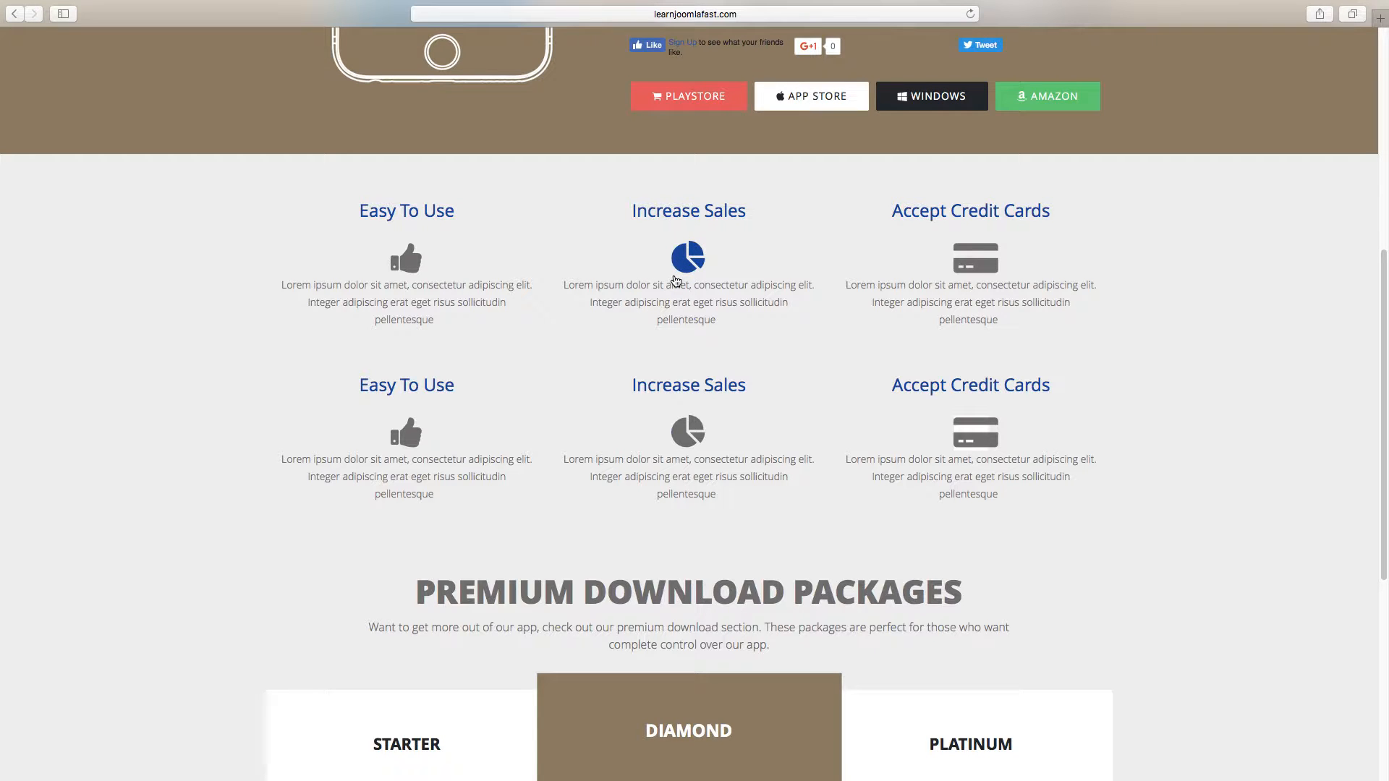
pyautogui.moveTo(800, 288)
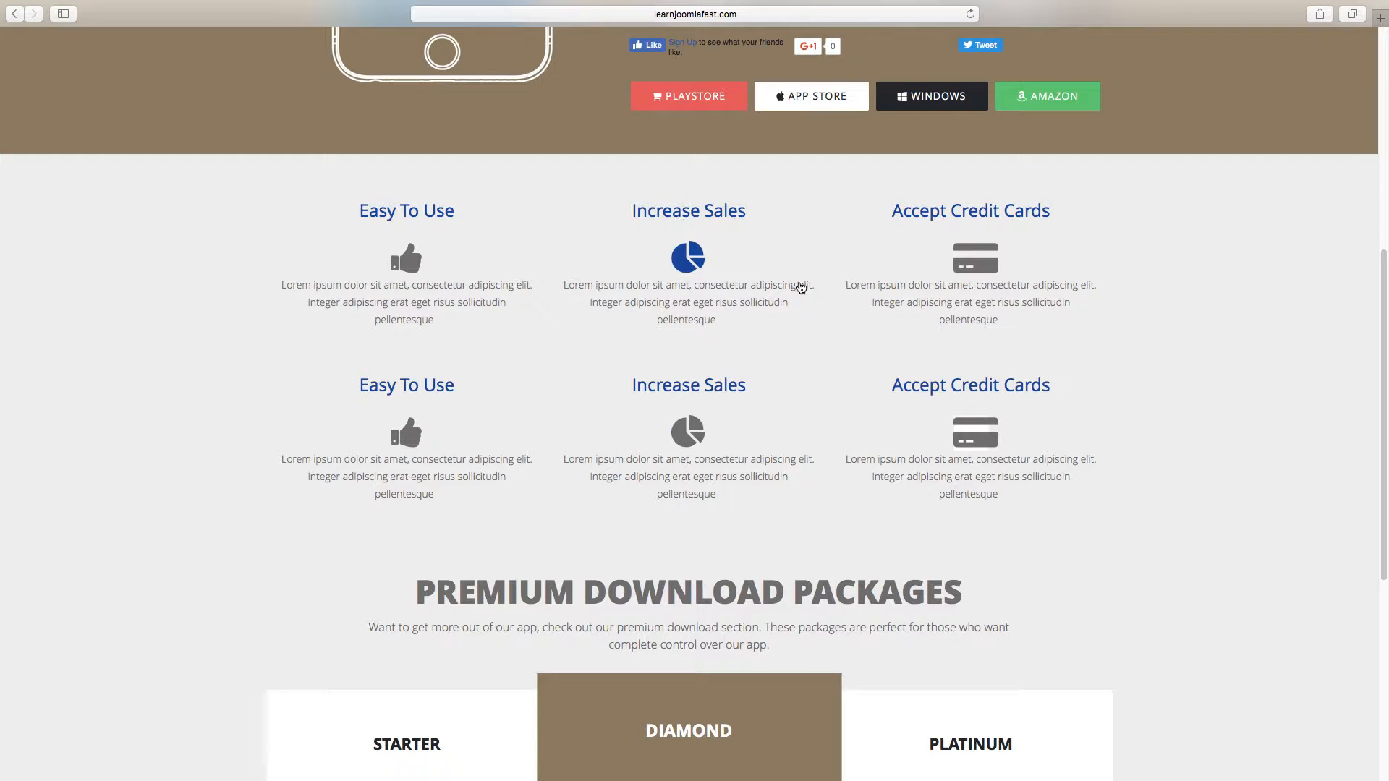
pyautogui.scroll(3)
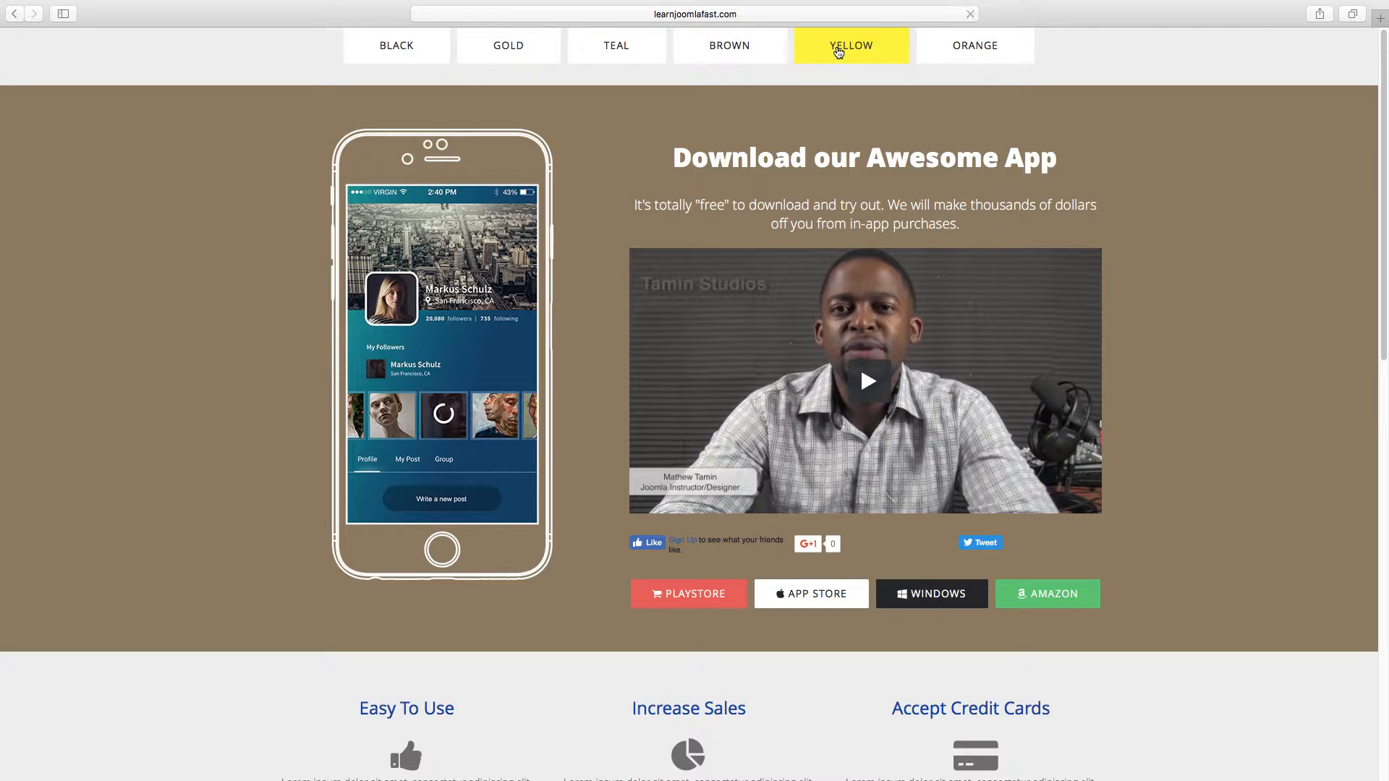
pyautogui.click(974, 45)
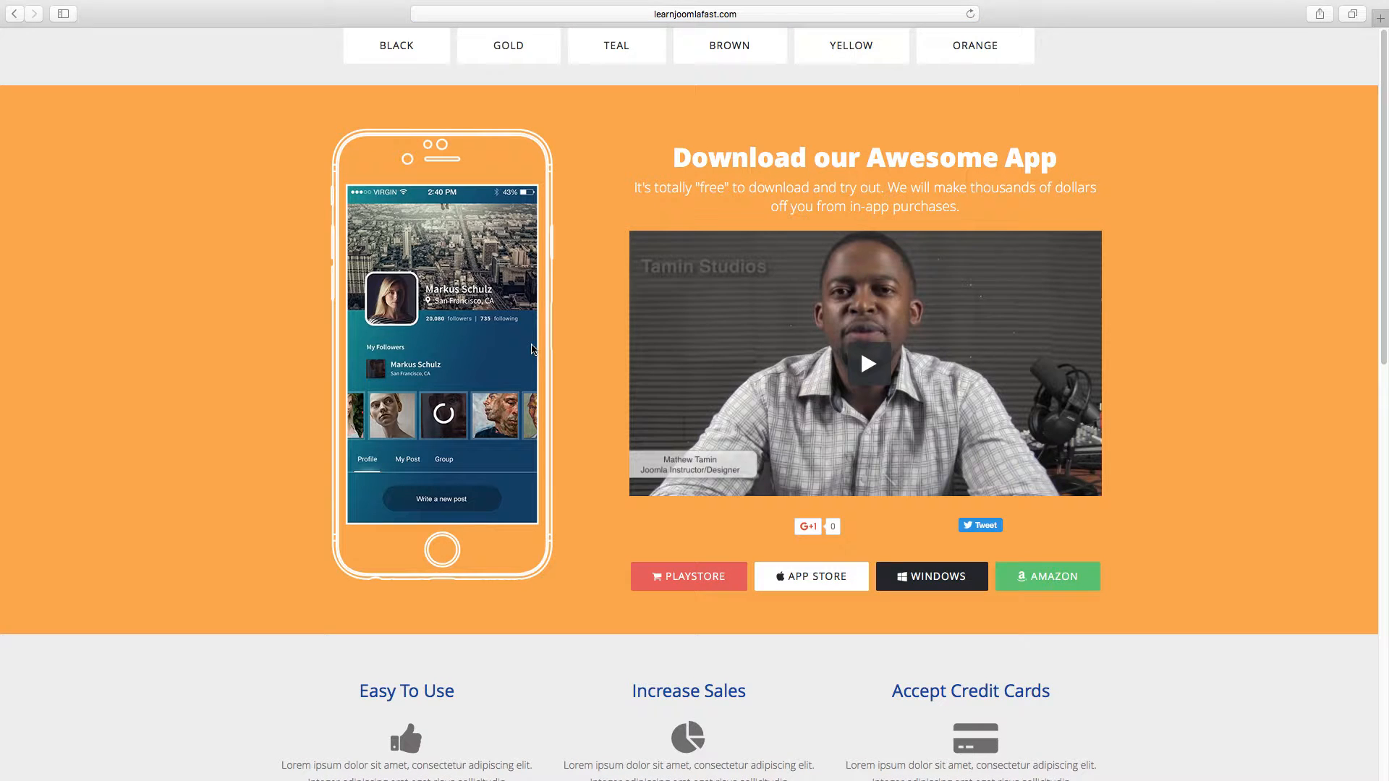
# - Preview the ORANGE variant with its coral-orange download section and matching Diamond package
pyautogui.scroll(-3)
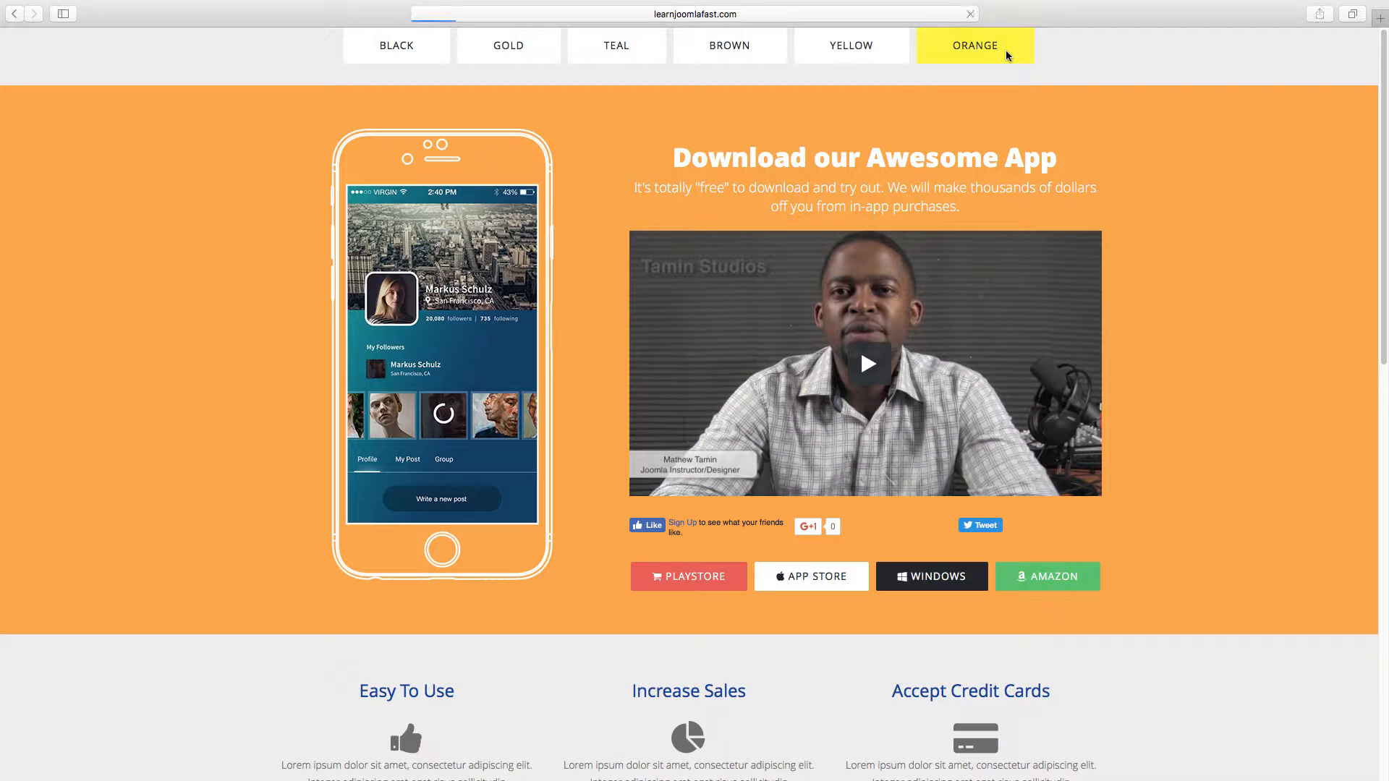
pyautogui.click(974, 45)
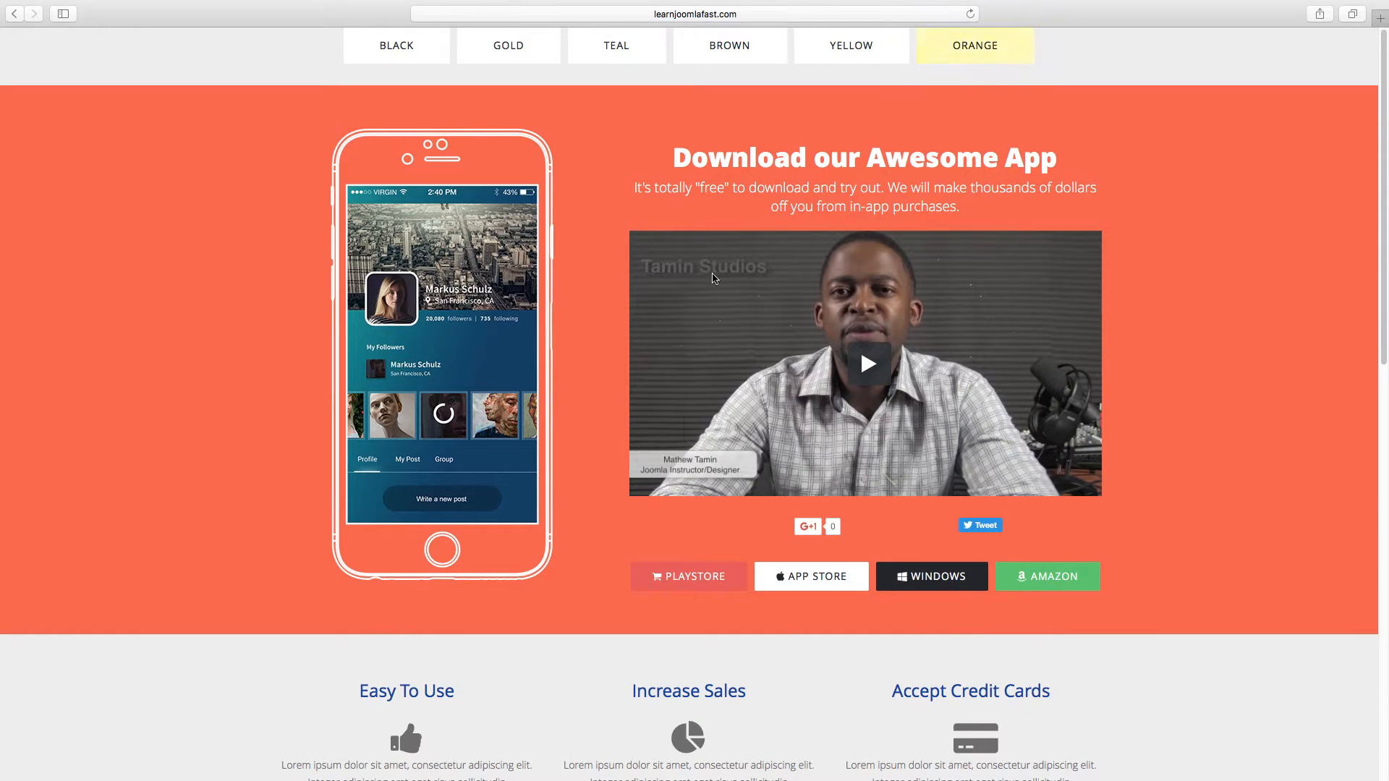
pyautogui.scroll(-3)
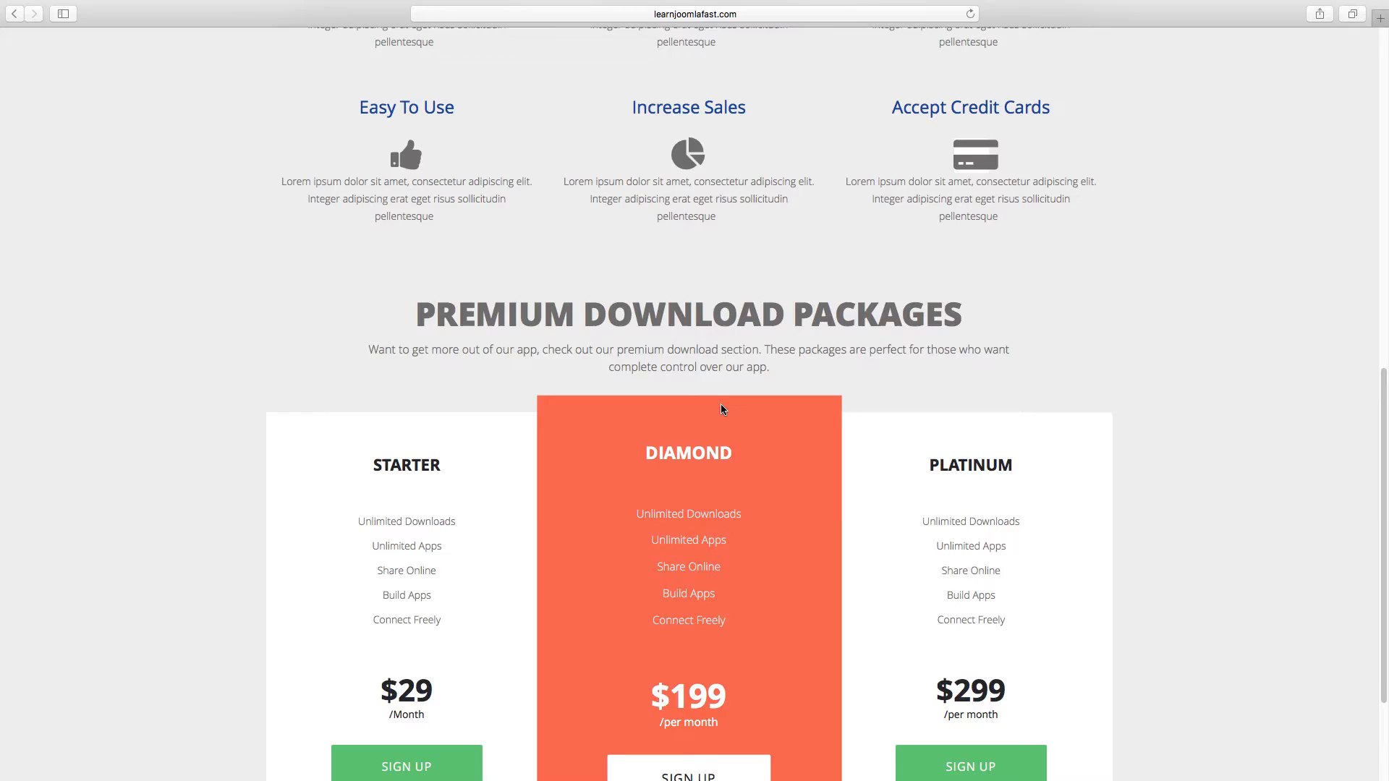
pyautogui.scroll(3)
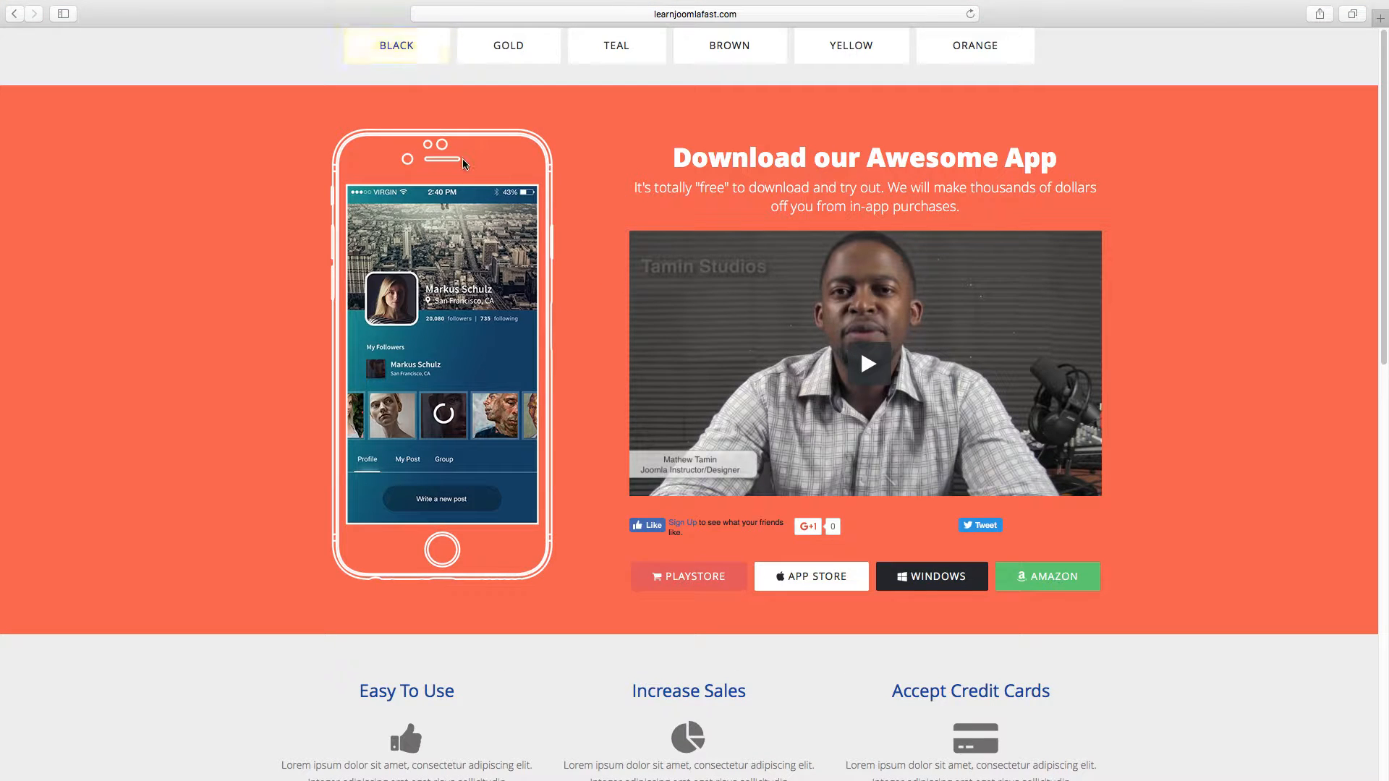
pyautogui.click(508, 45)
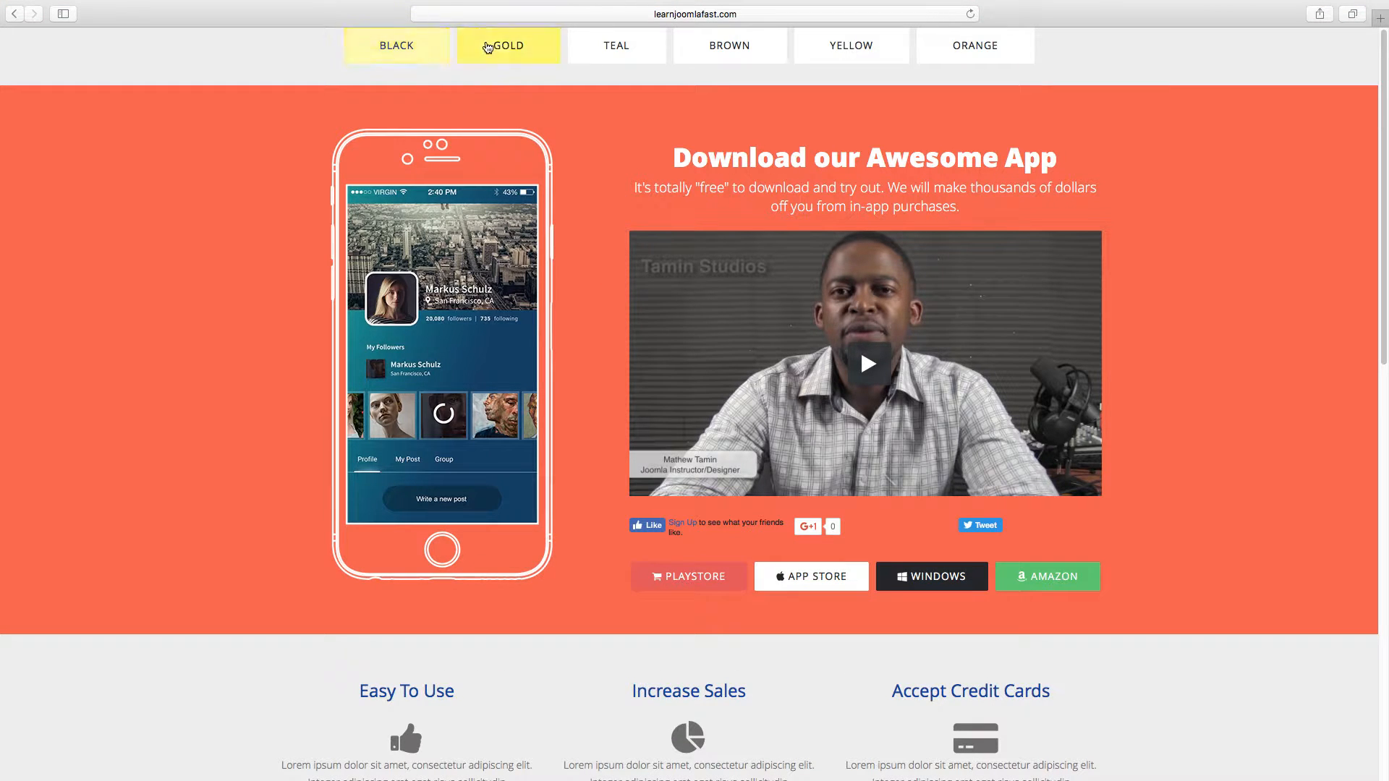
# - Return the demo to the GOLD variant with its light gold download section
pyautogui.click(507, 45)
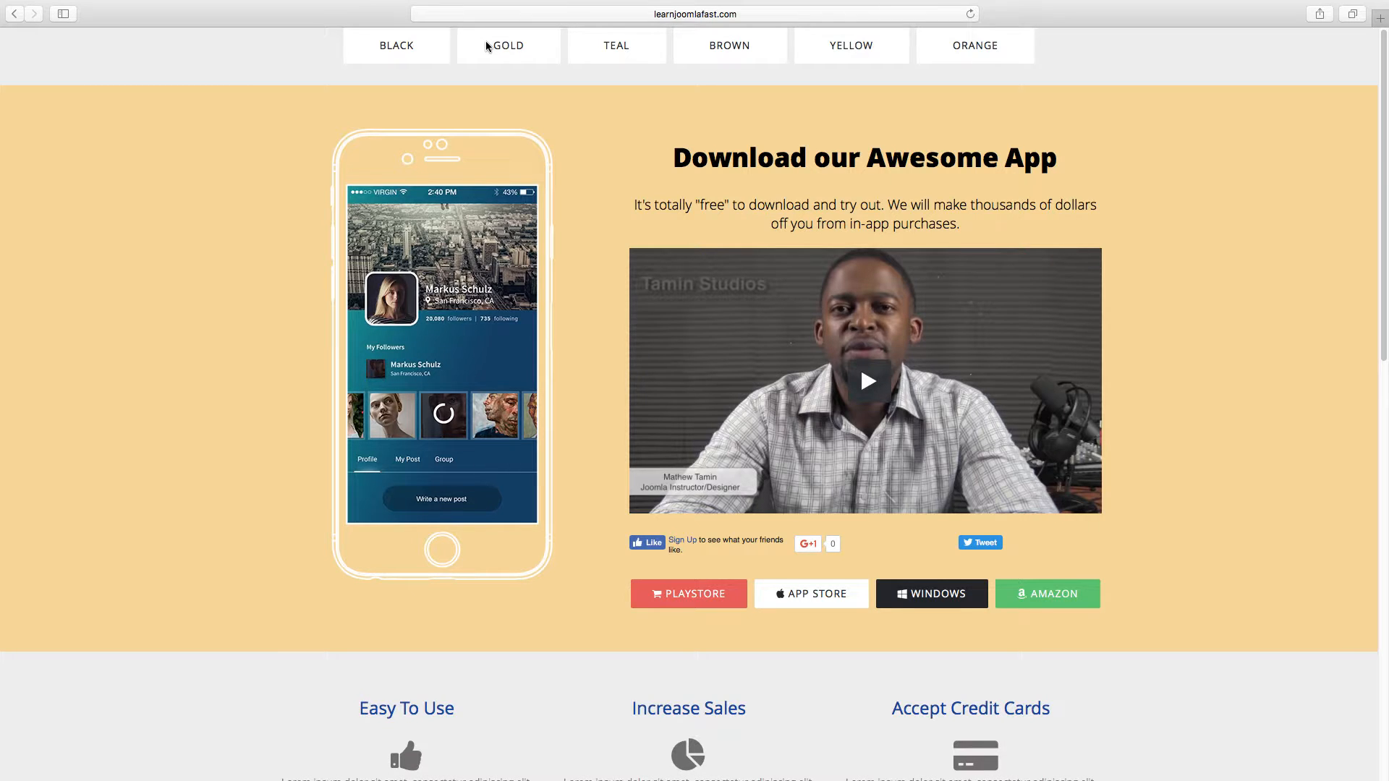
pyautogui.moveTo(550, 116)
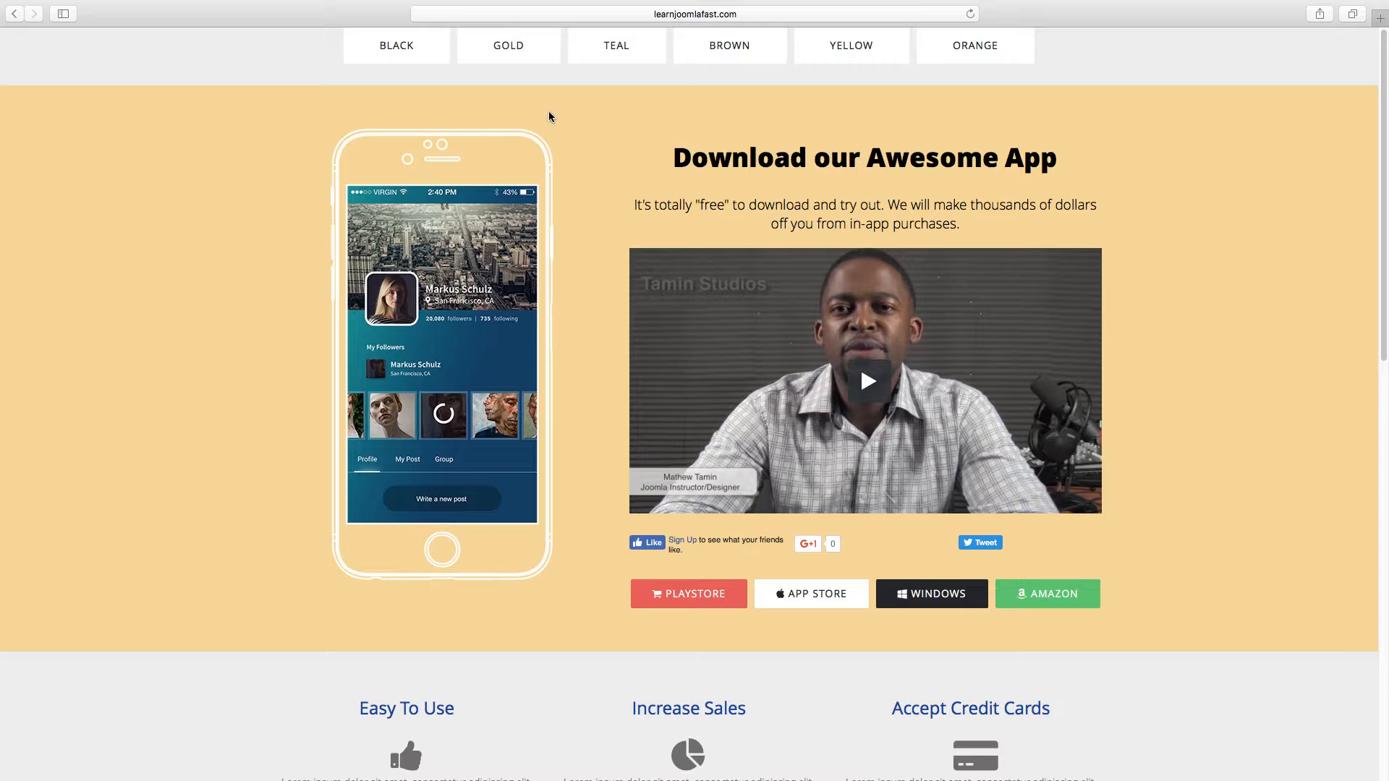
pyautogui.moveTo(742, 259)
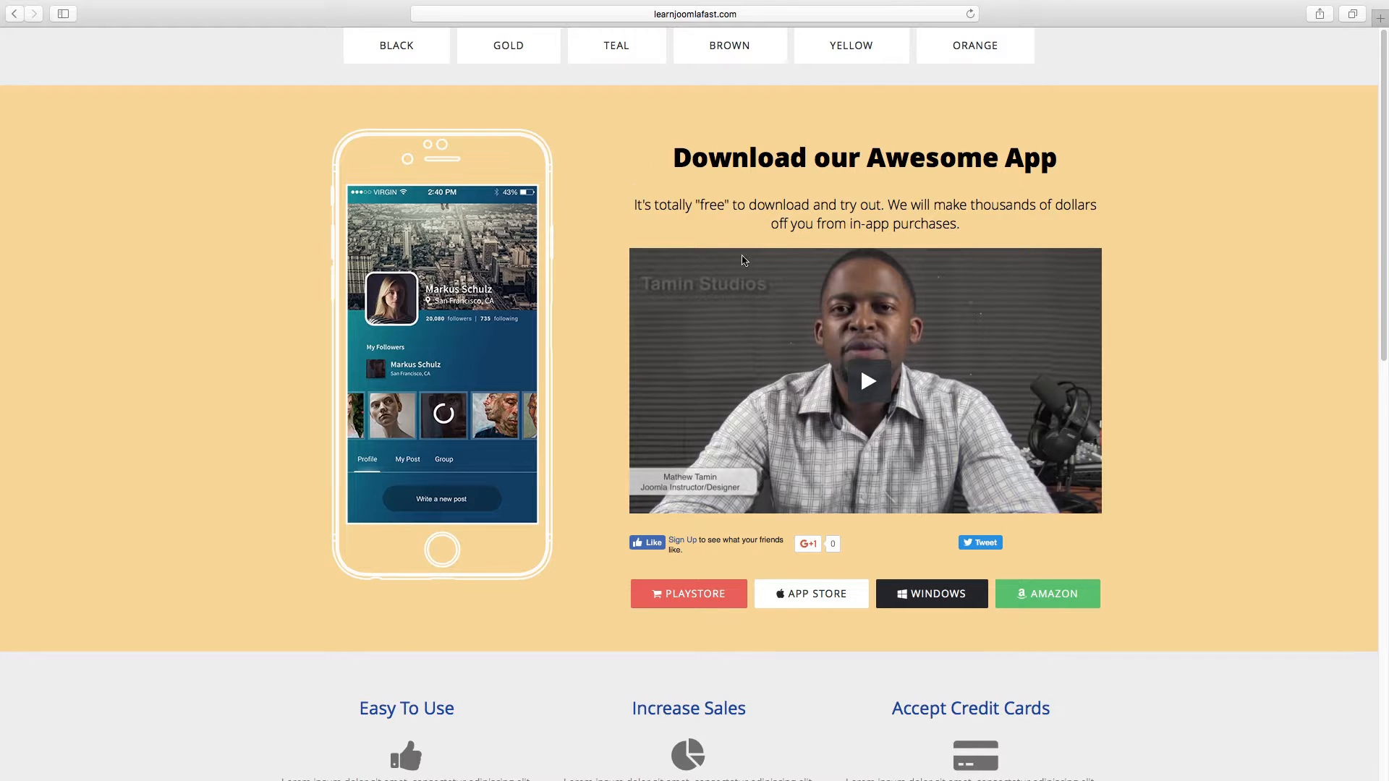
pyautogui.moveTo(633, 278)
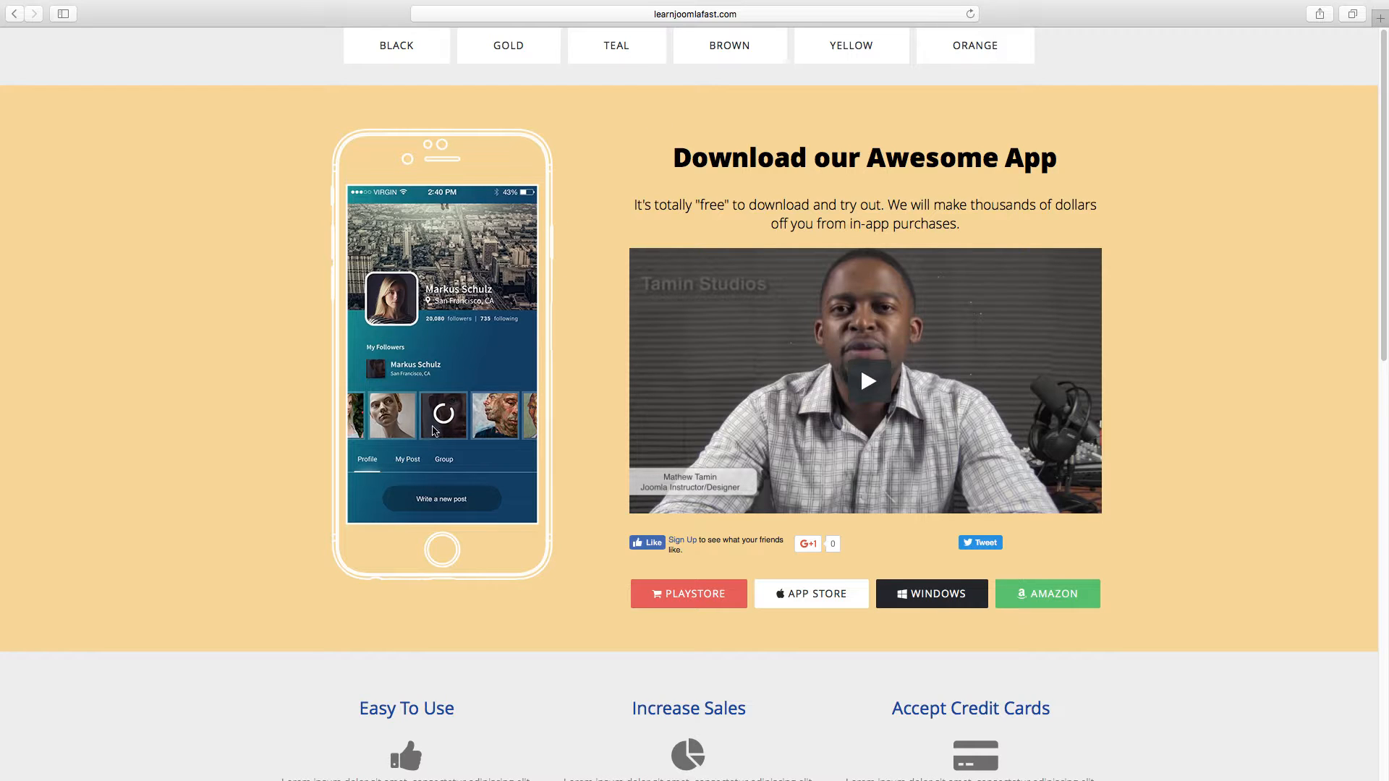
pyautogui.moveTo(712, 420)
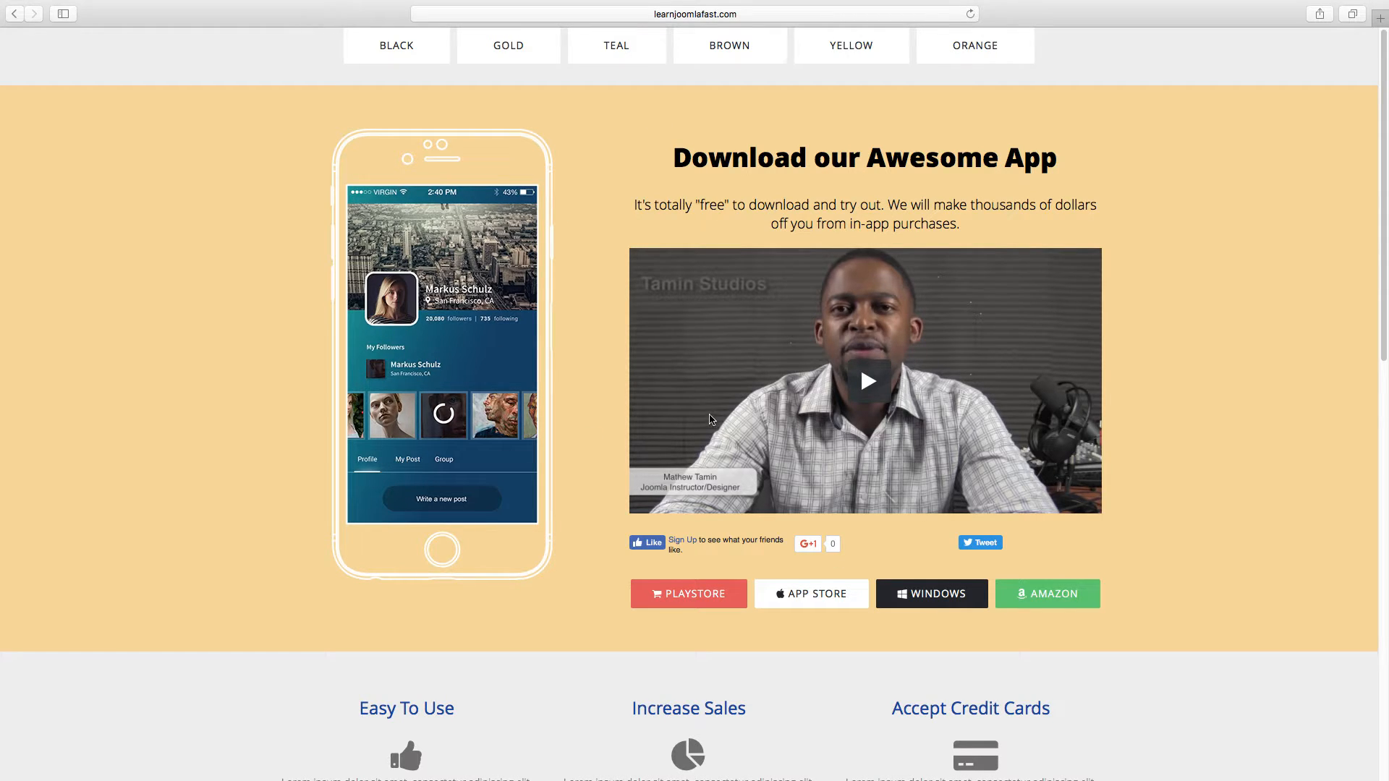
pyautogui.moveTo(874, 382)
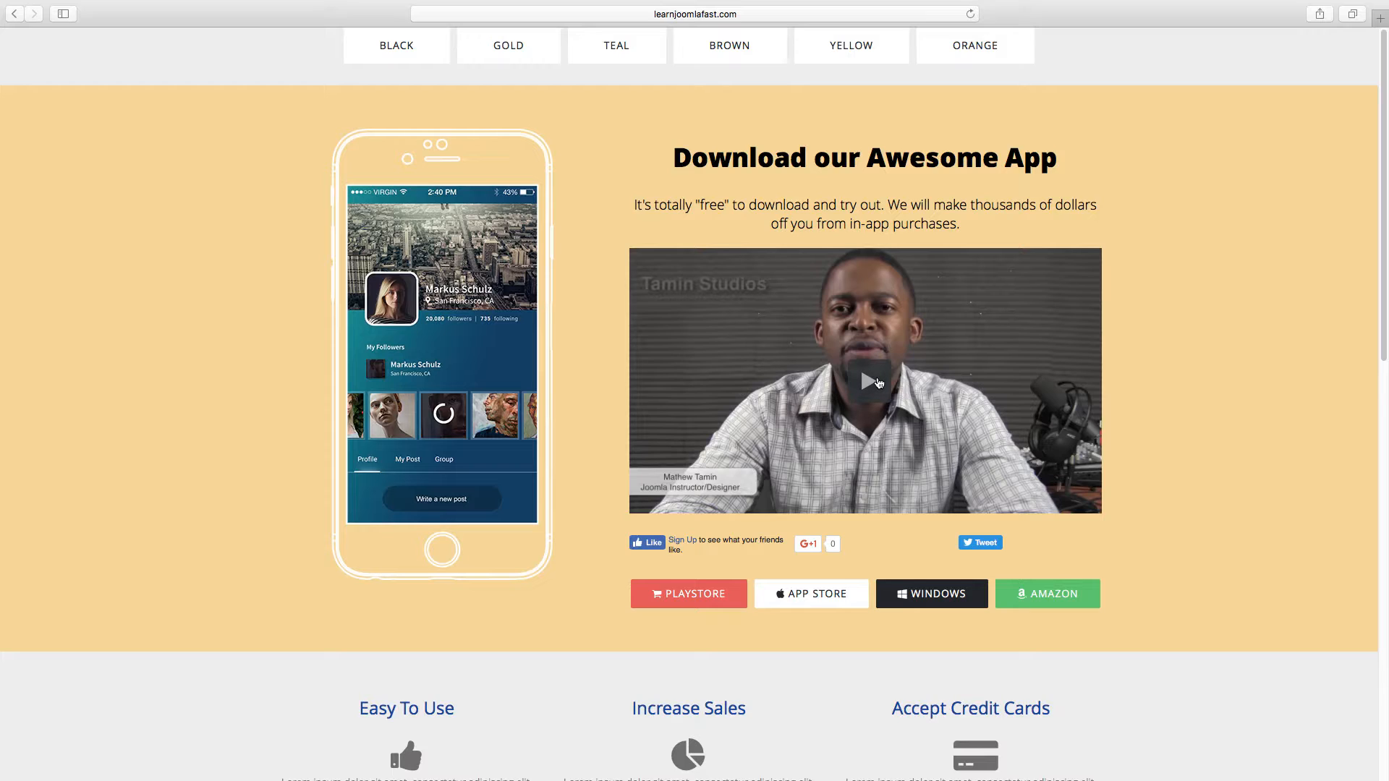
pyautogui.moveTo(911, 329)
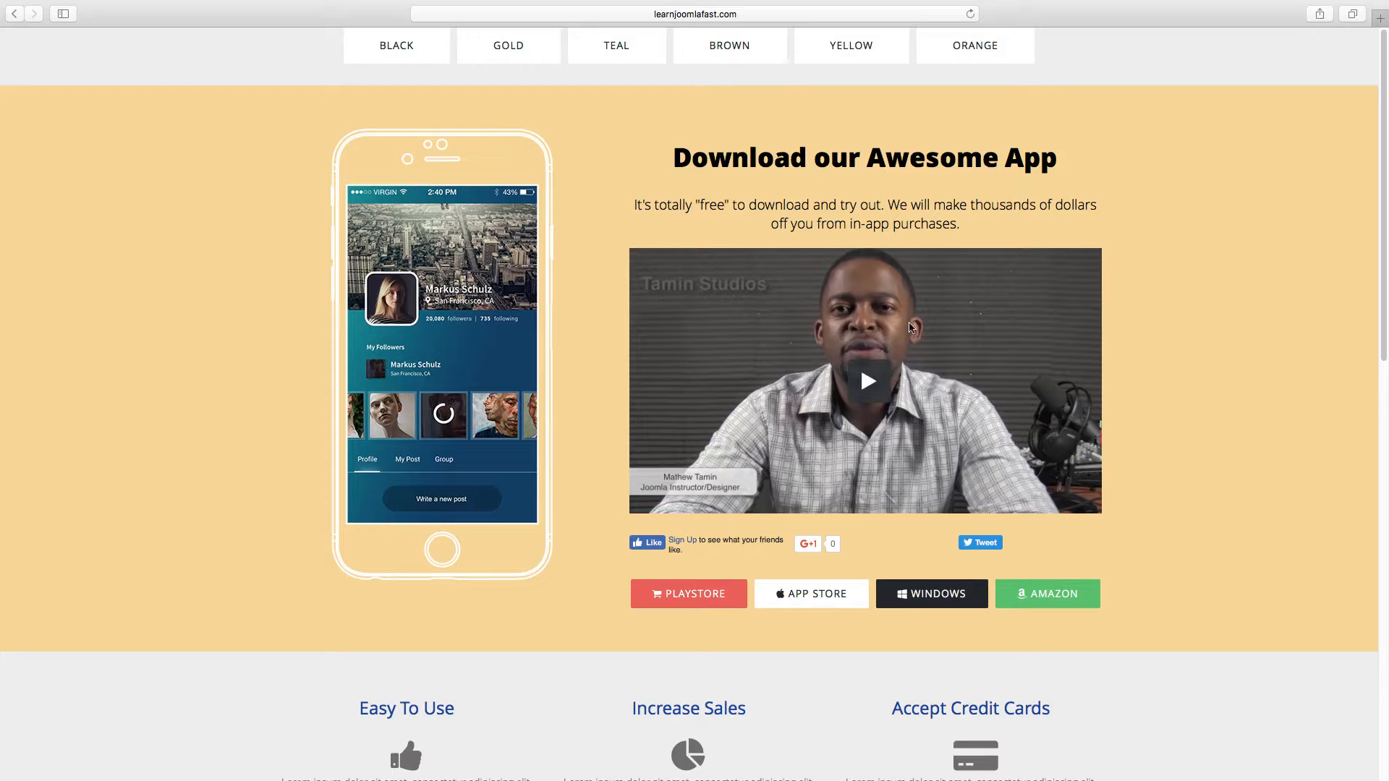
pyautogui.moveTo(868, 381)
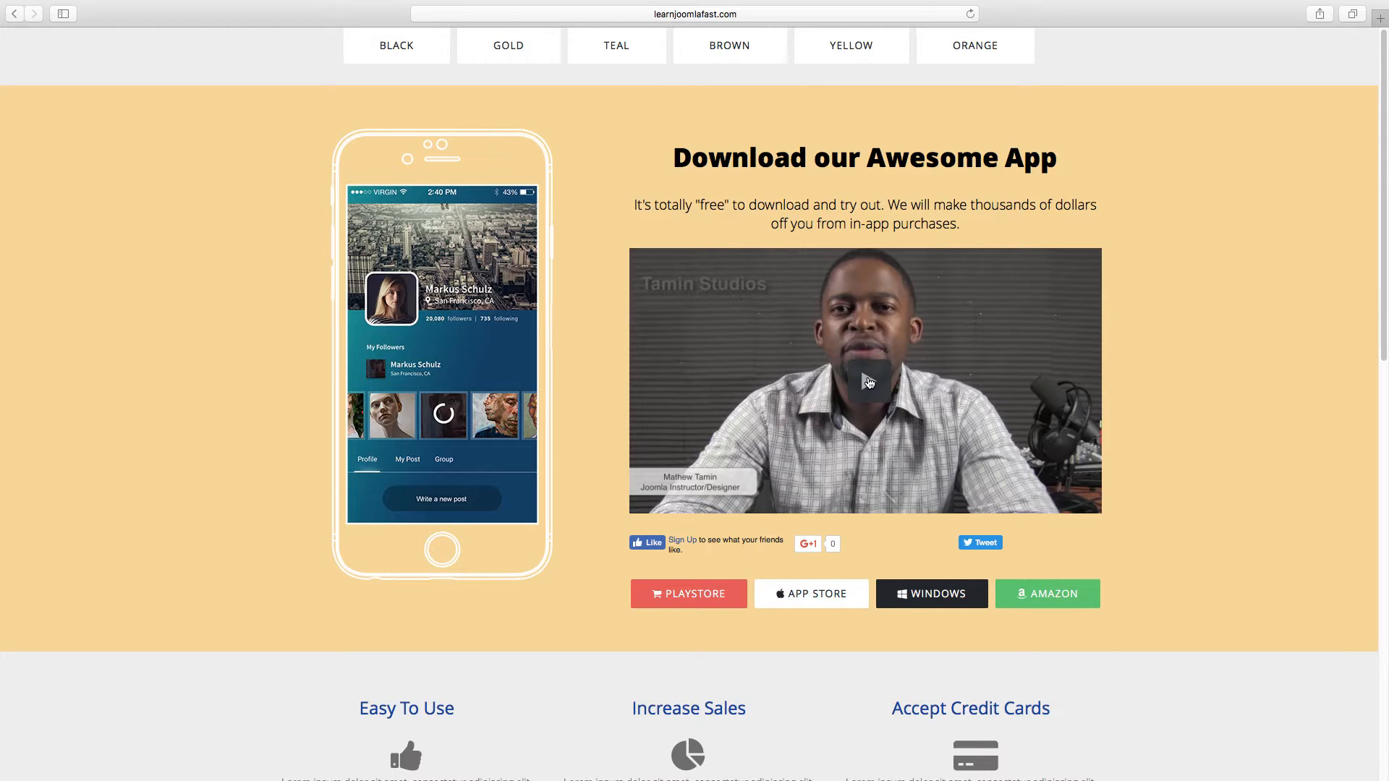
pyautogui.moveTo(843, 453)
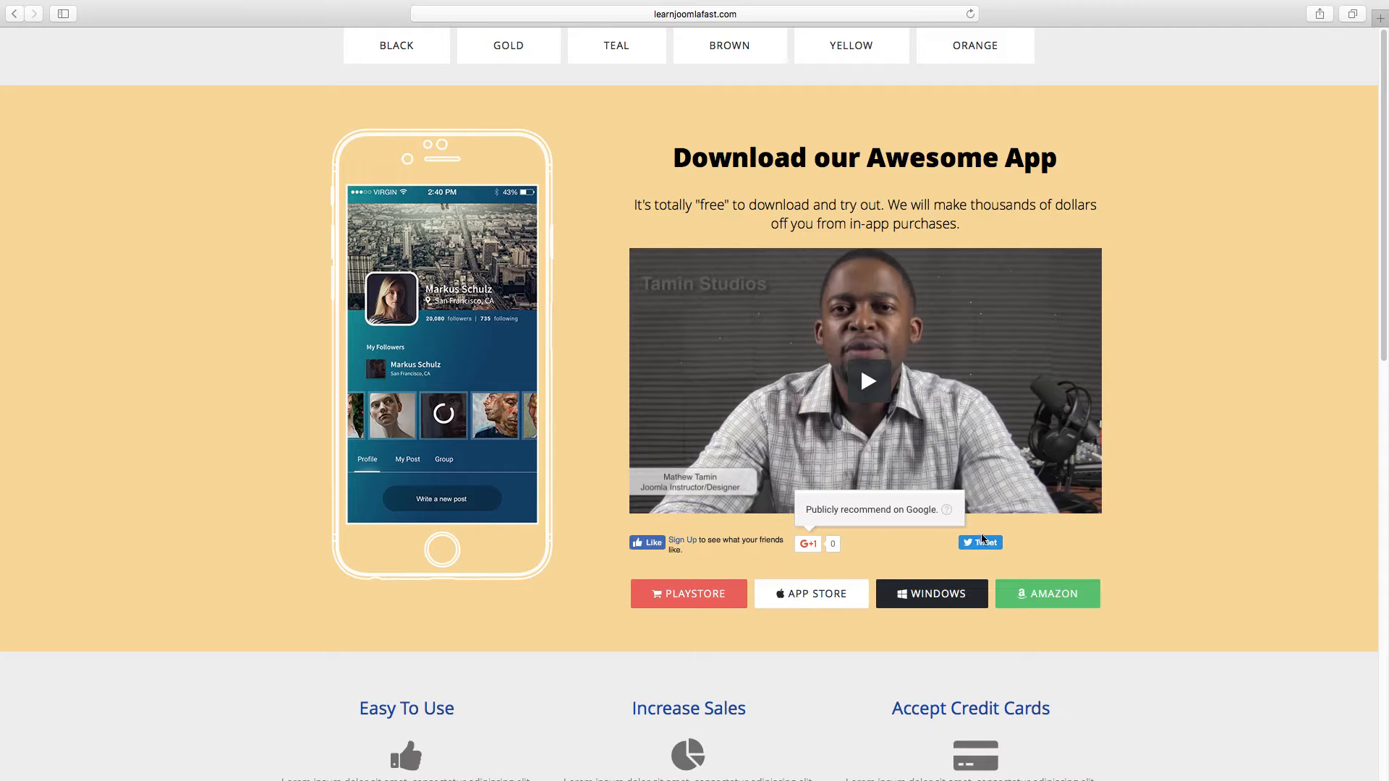
pyautogui.moveTo(1192, 541)
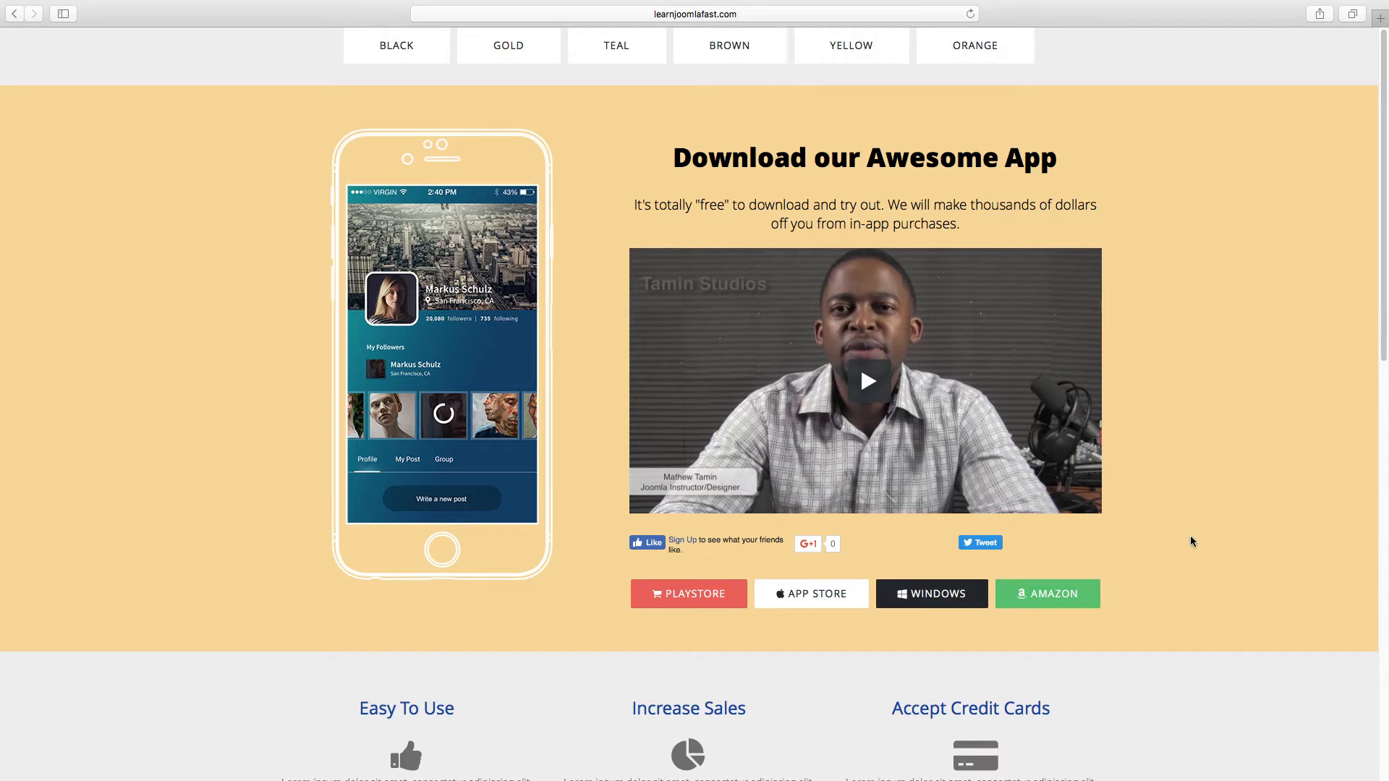
pyautogui.scroll(-3)
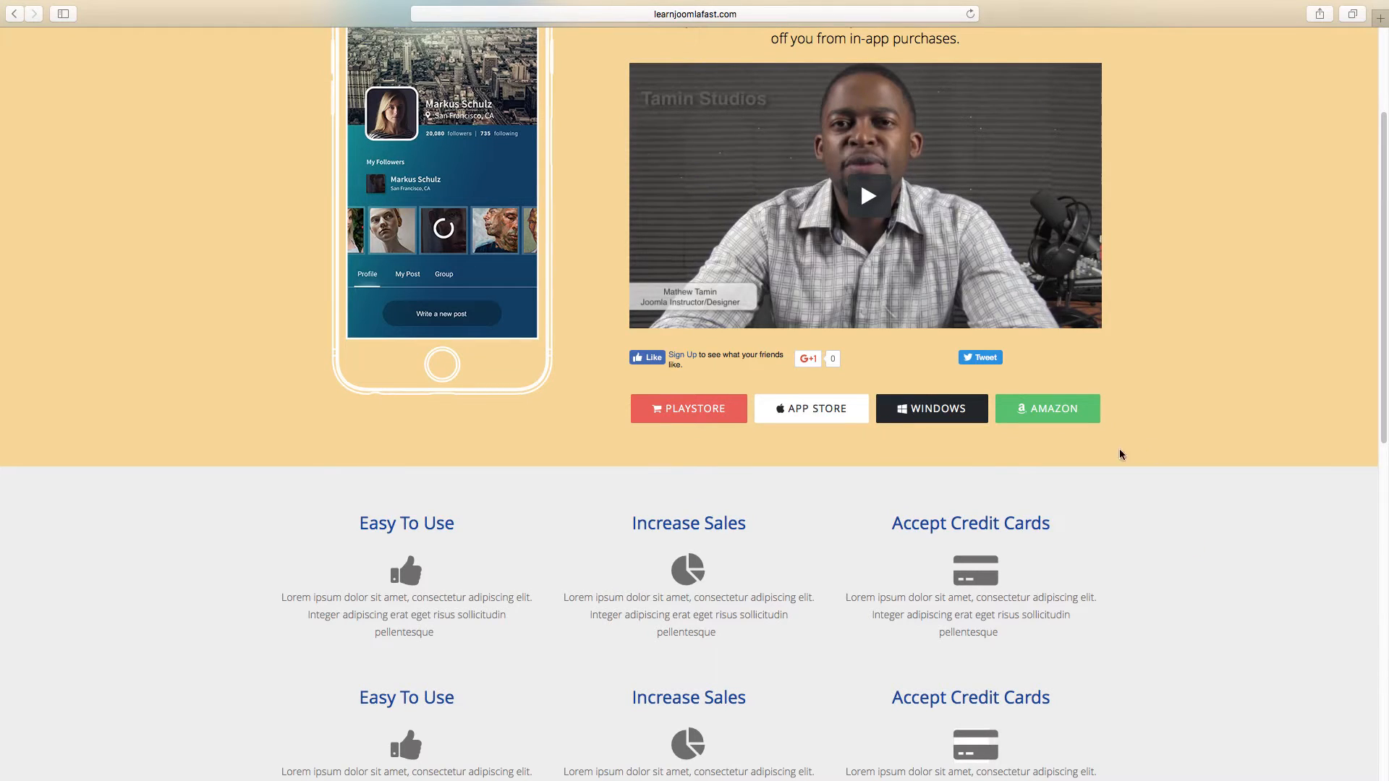
pyautogui.moveTo(699, 429)
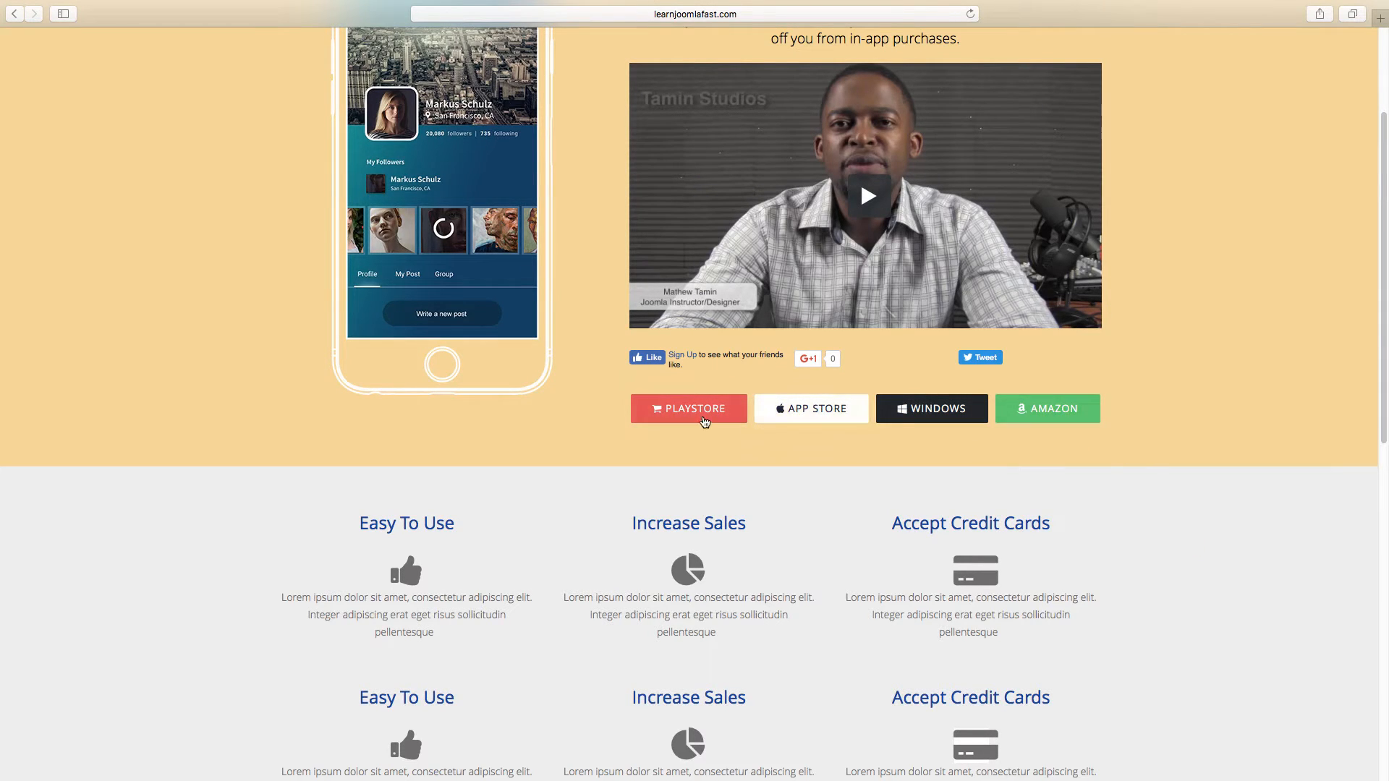
pyautogui.moveTo(917, 409)
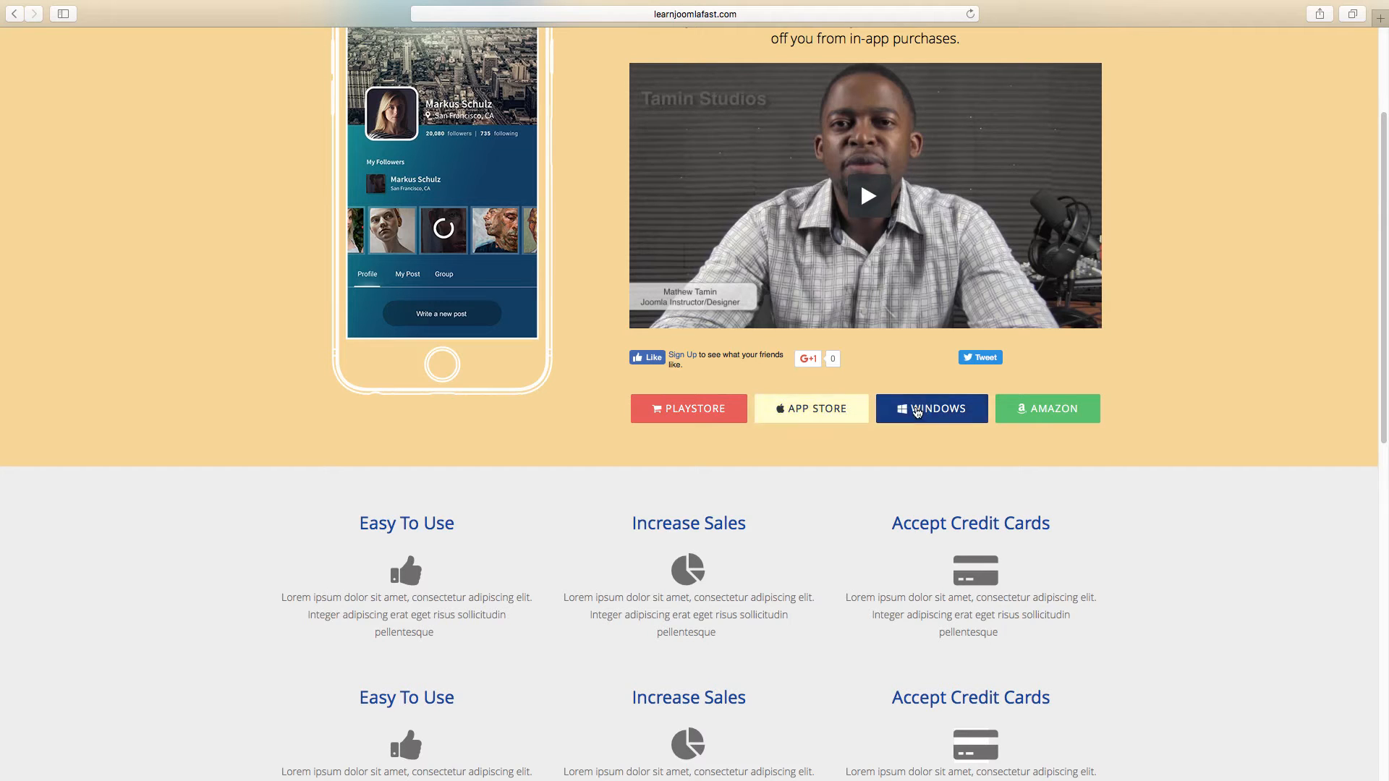
pyautogui.moveTo(991, 416)
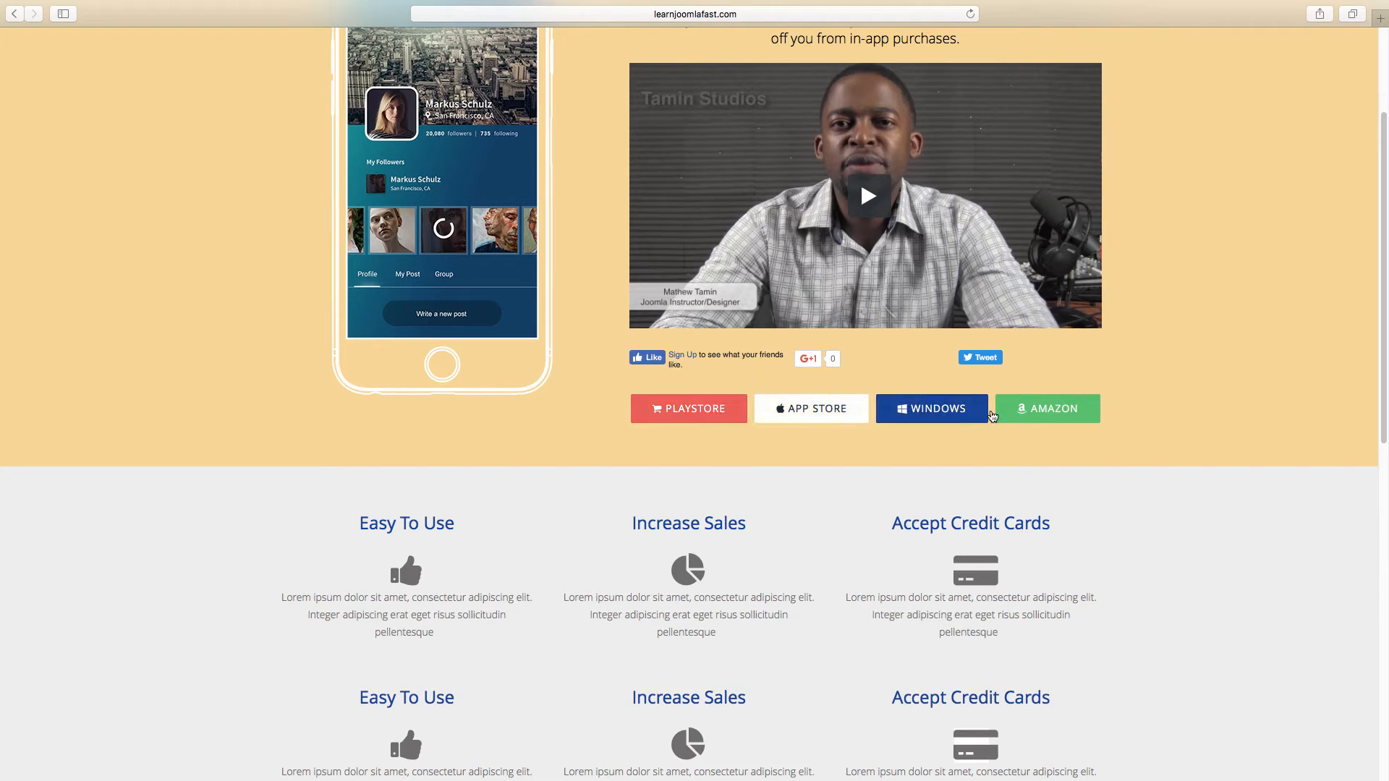
pyautogui.scroll(-3)
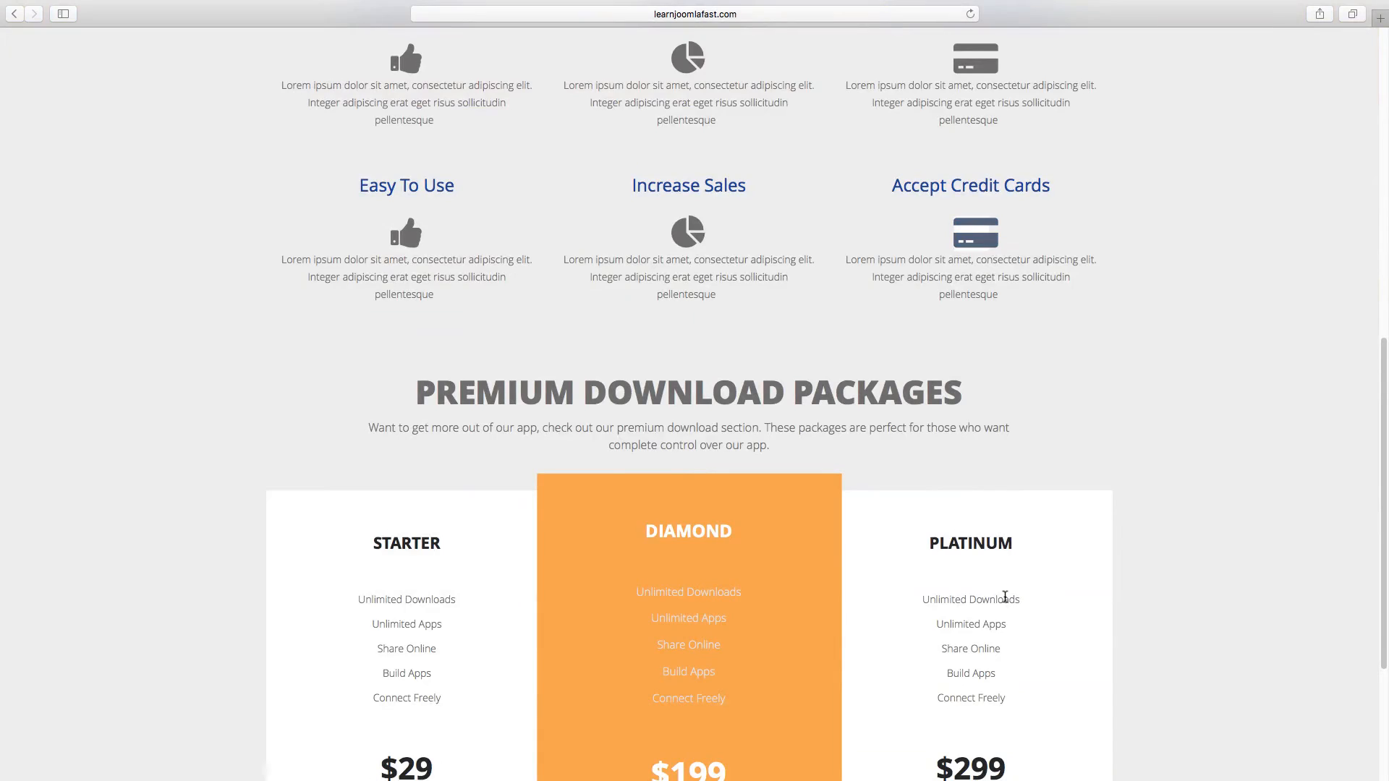
pyautogui.scroll(-3)
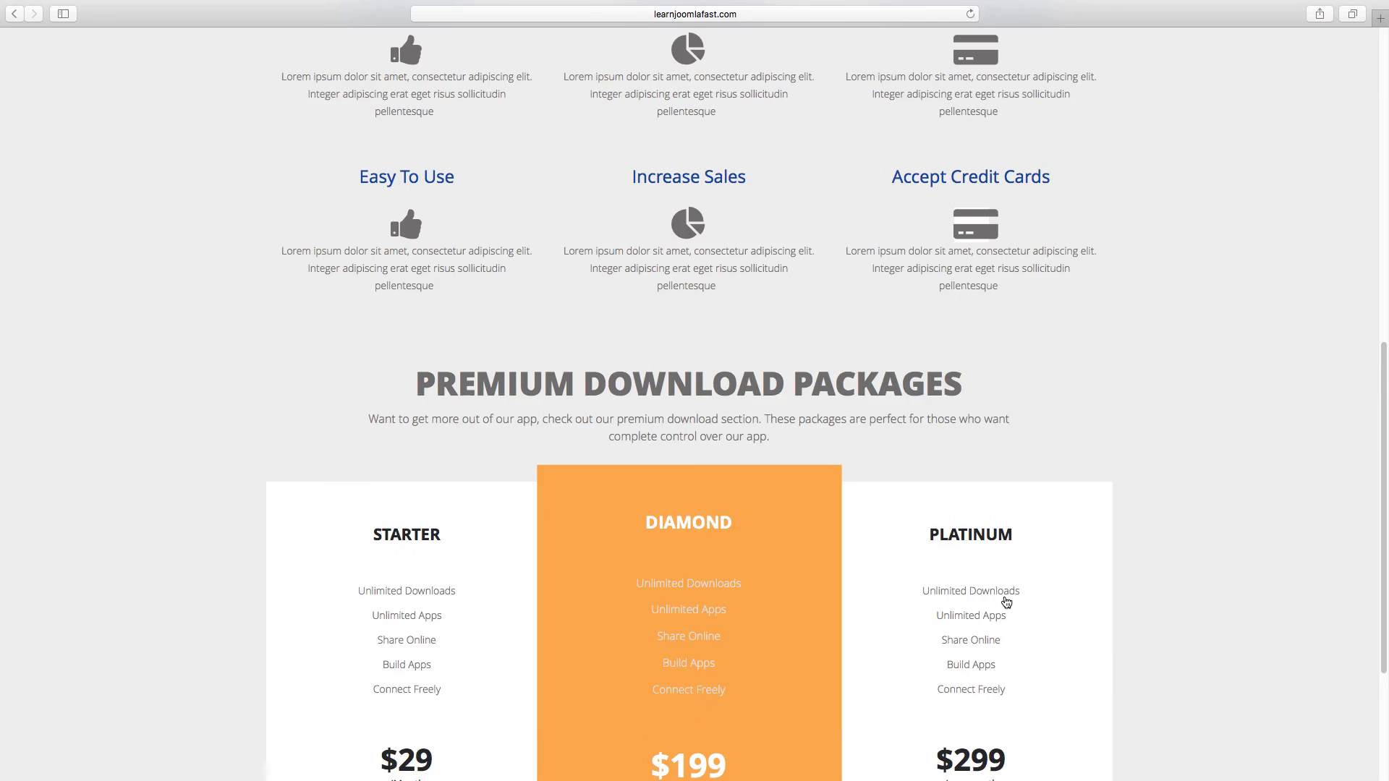
pyautogui.scroll(-3)
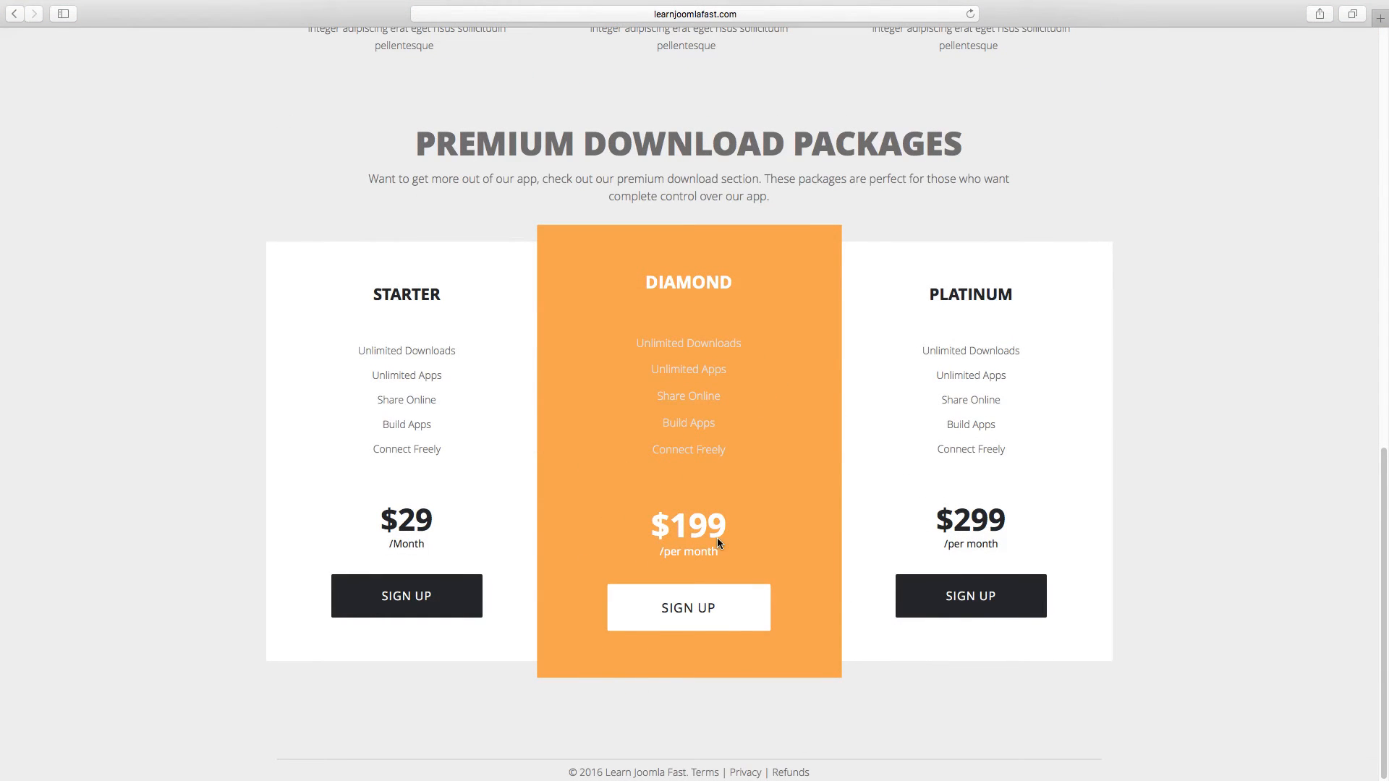
pyautogui.moveTo(549, 540)
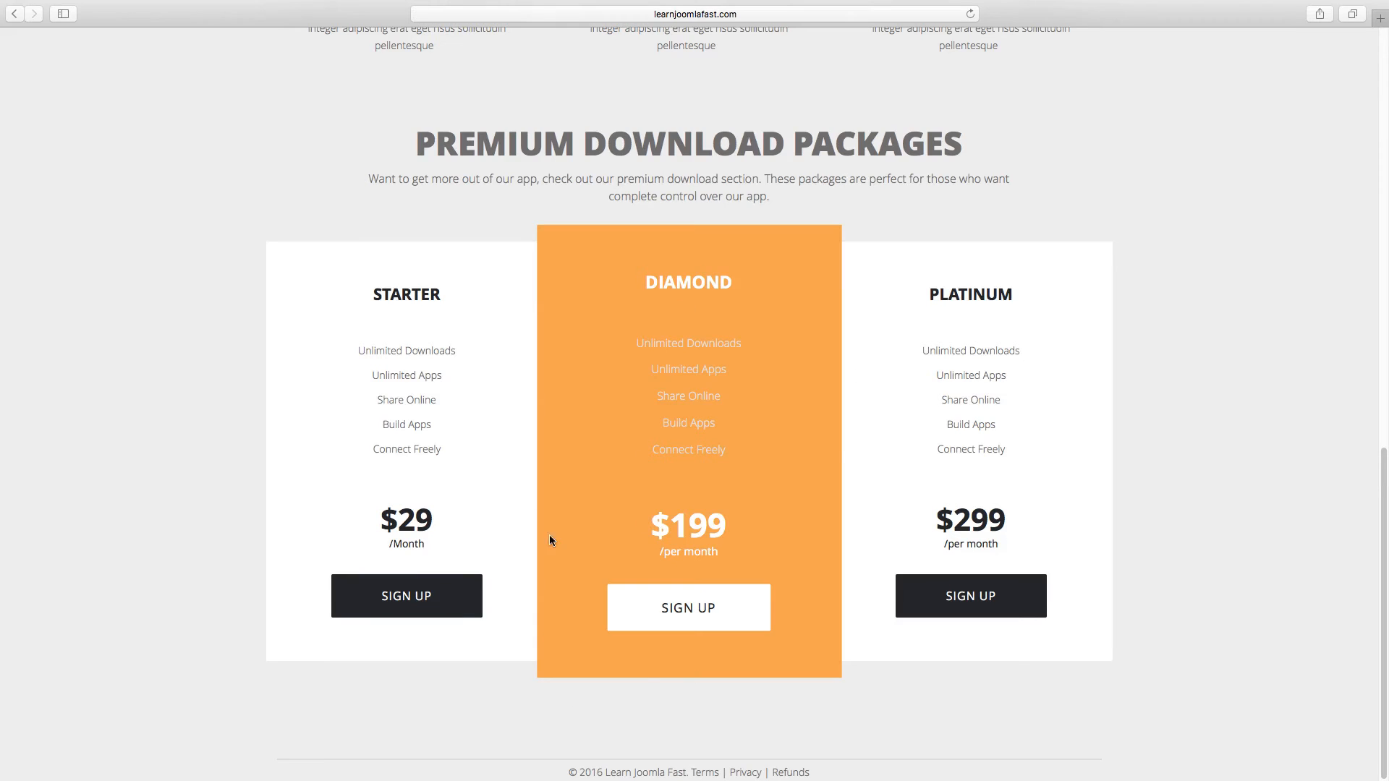
pyautogui.scroll(3)
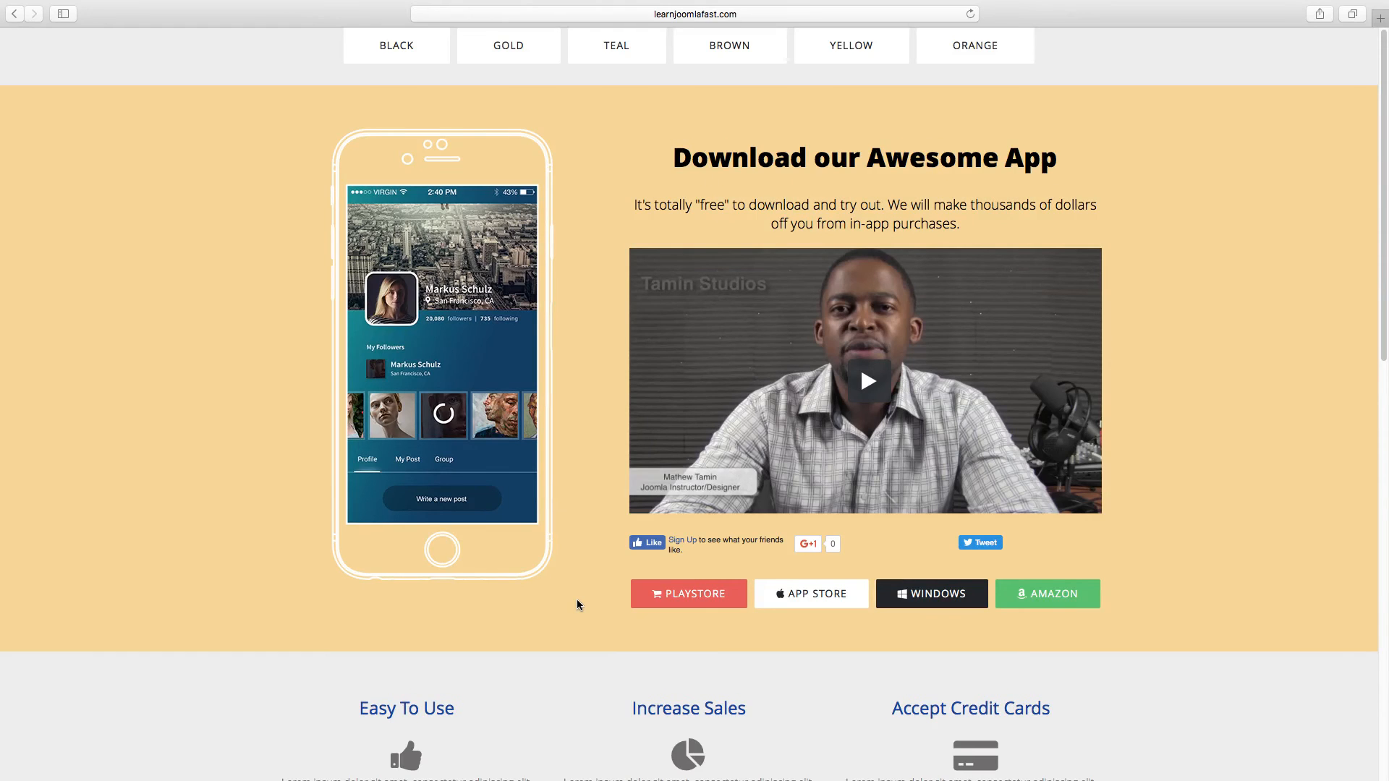
pyautogui.moveTo(691, 192)
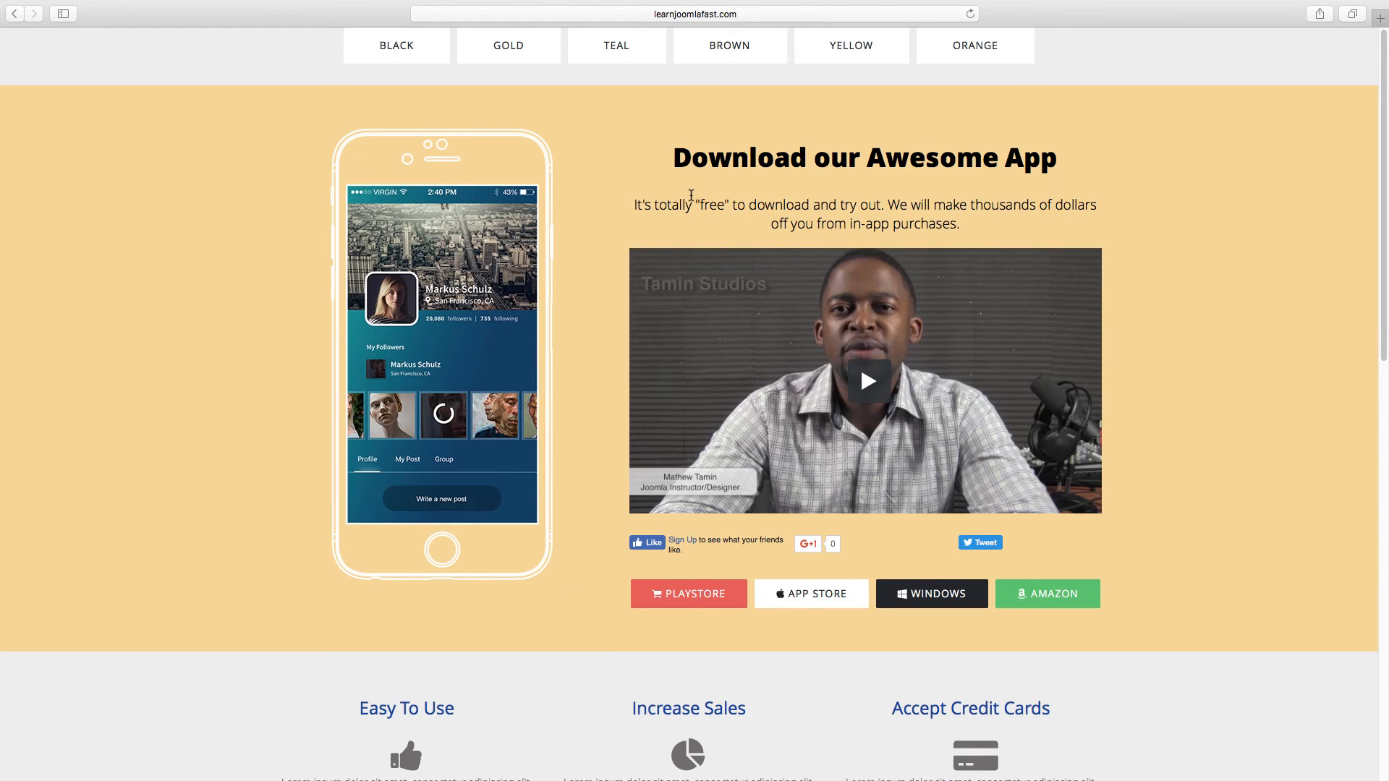